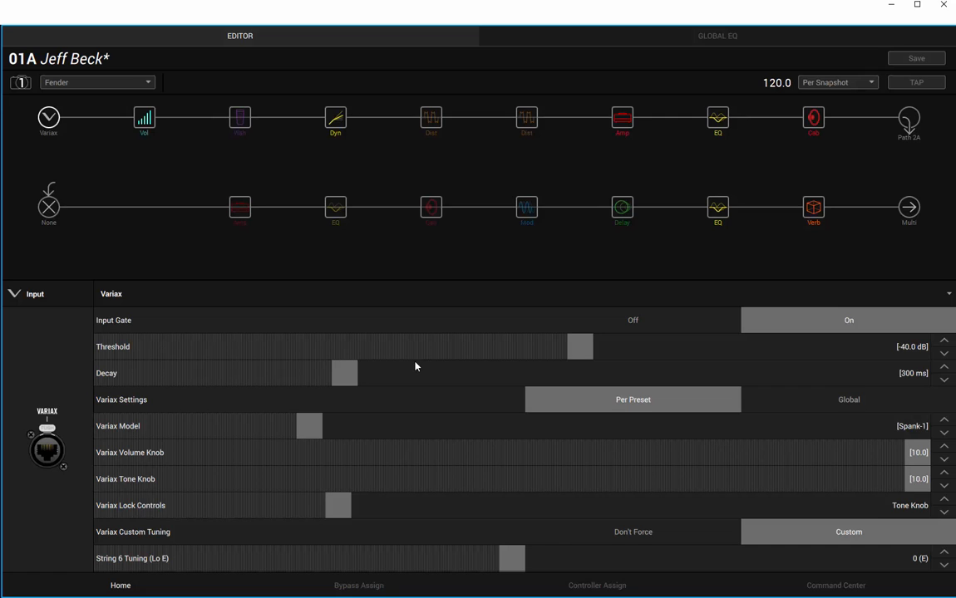
mouse_move(572, 289)
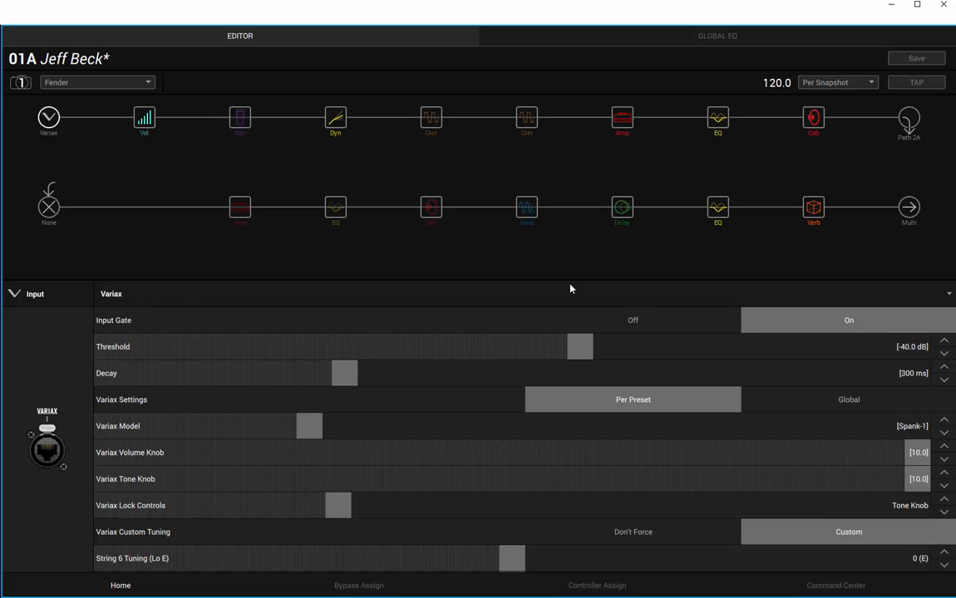
mouse_move(143, 120)
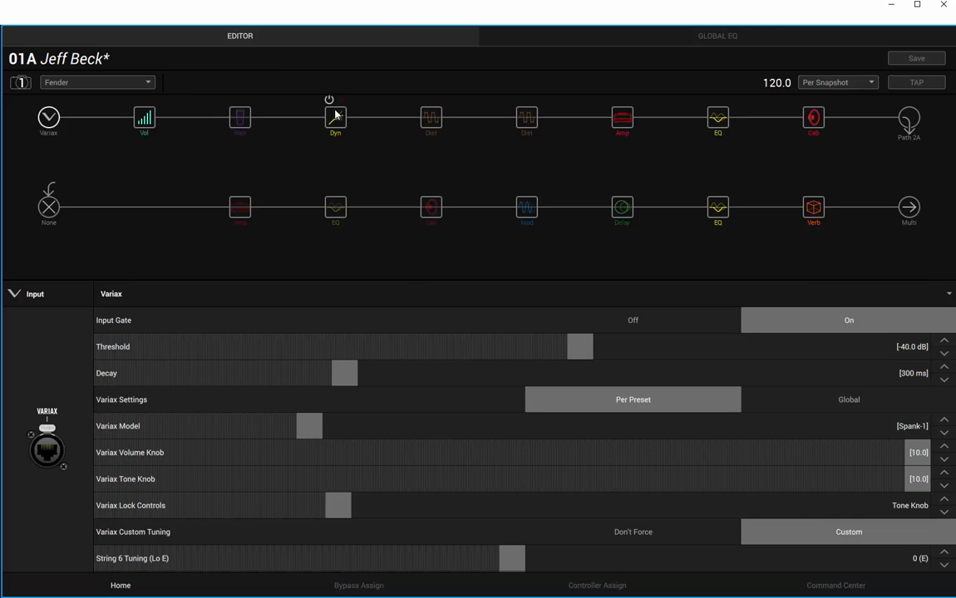
Show the Red Squeeze compressor, then the US Double Nrm amp parameters for the Fender snapshot
left_click(336, 116)
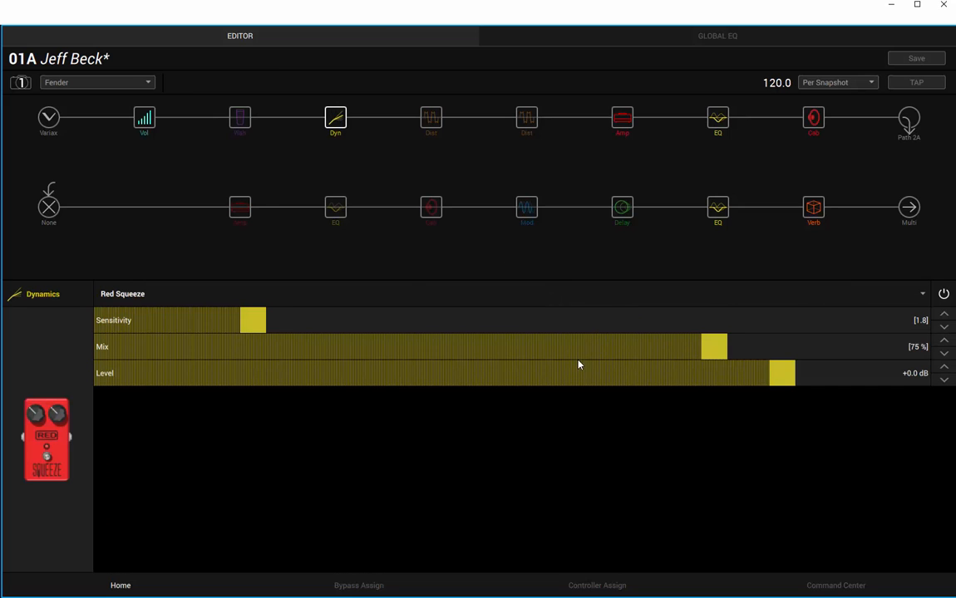
mouse_move(516, 356)
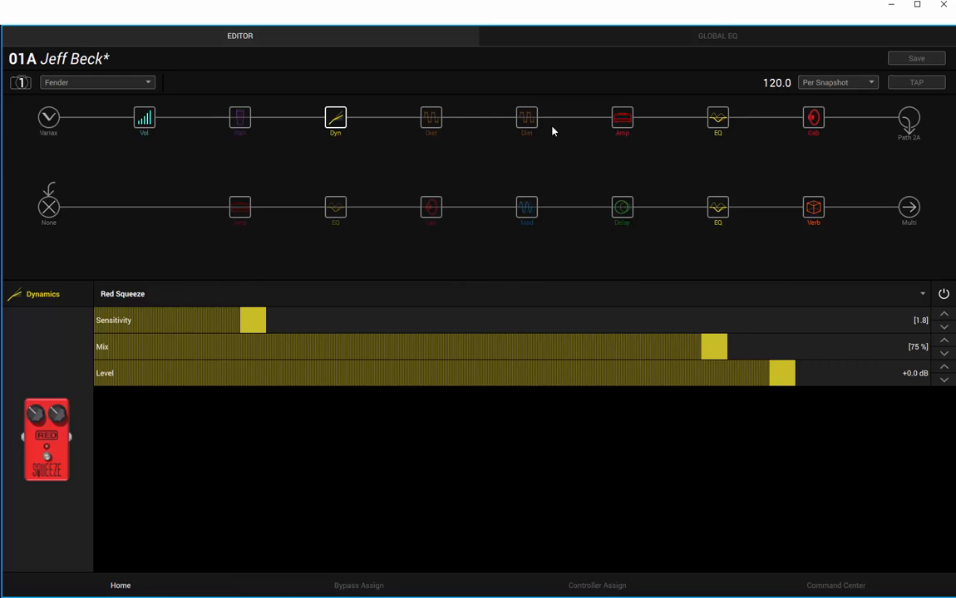
left_click(622, 116)
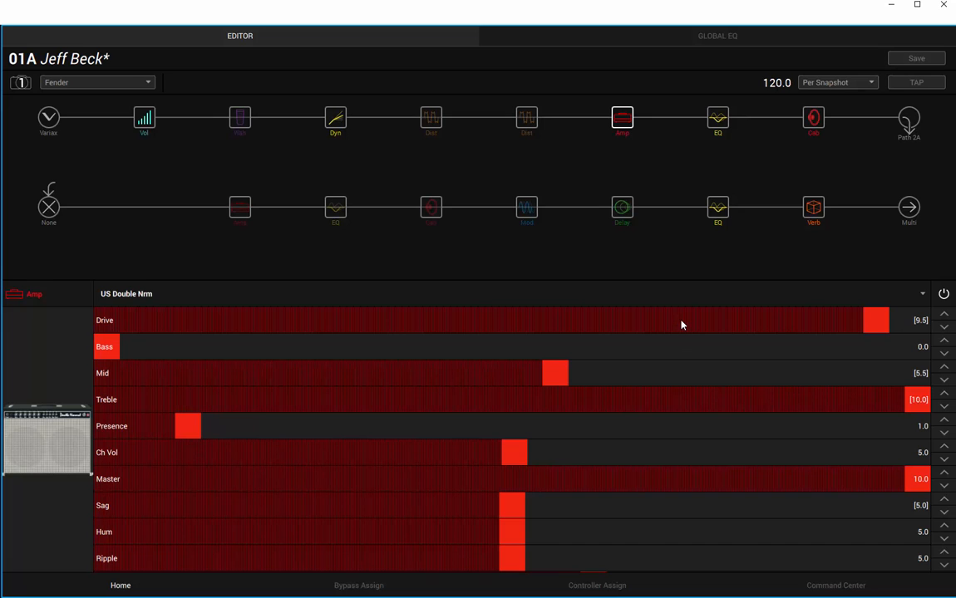
mouse_move(661, 352)
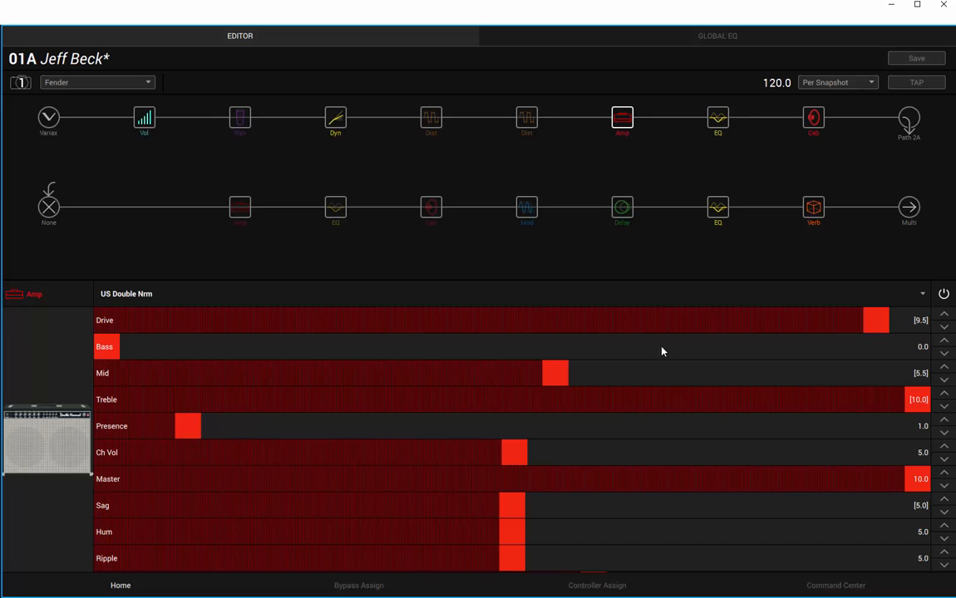
mouse_move(620, 510)
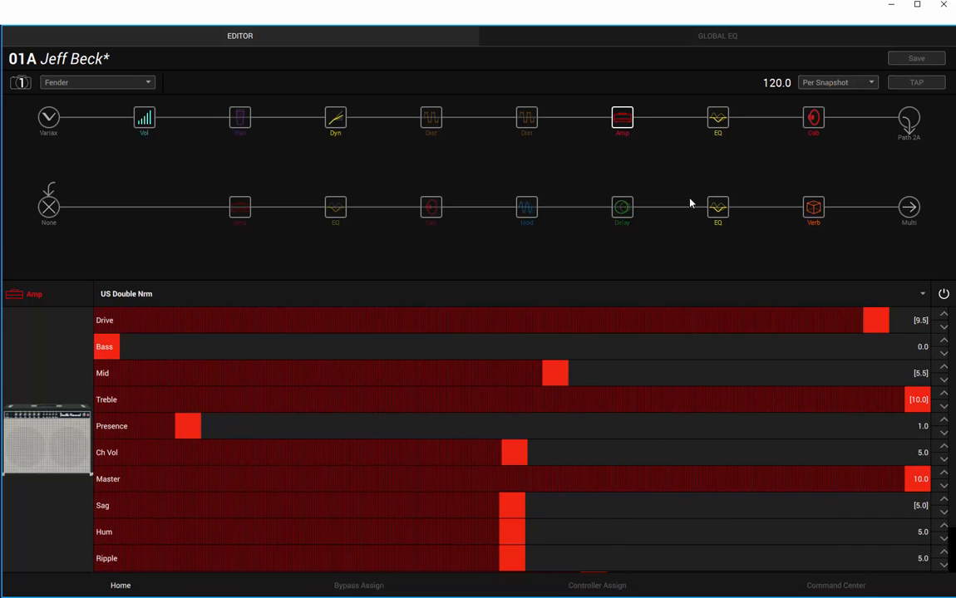
Review the upper Parametric EQ, 2x12 Double C12N cab, lower Parametric EQ and Cave reverb settings
left_click(717, 117)
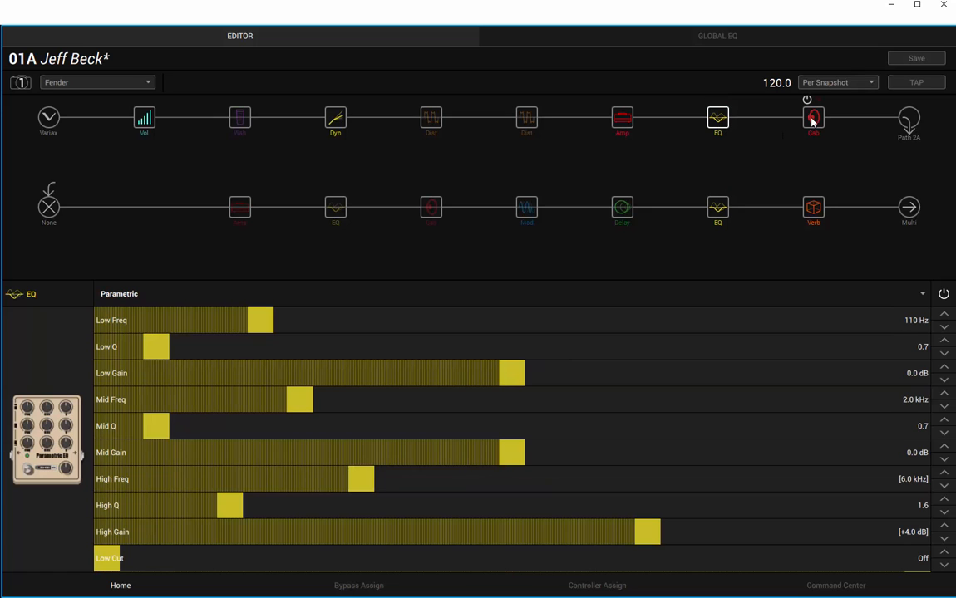
left_click(812, 116)
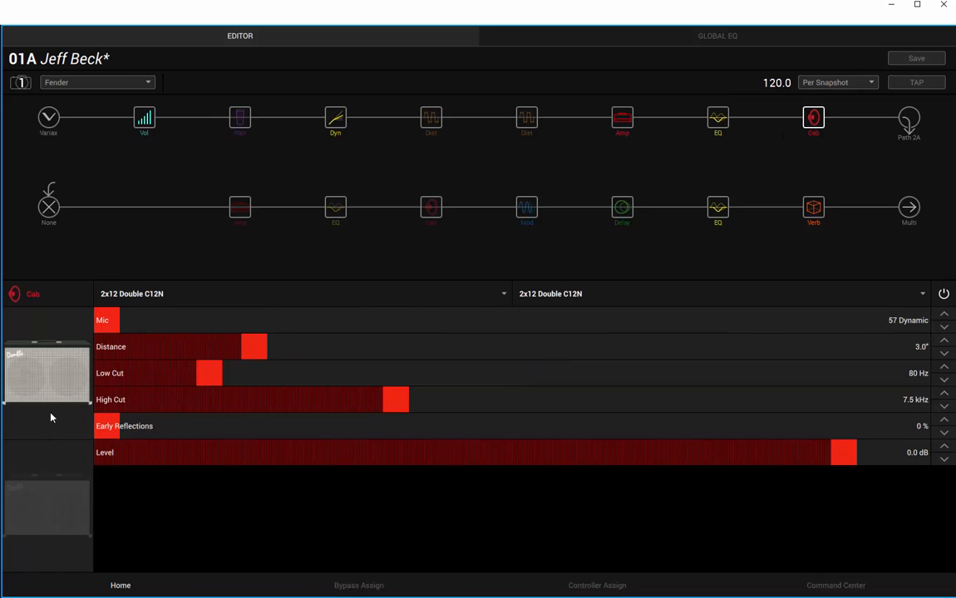
mouse_move(80, 420)
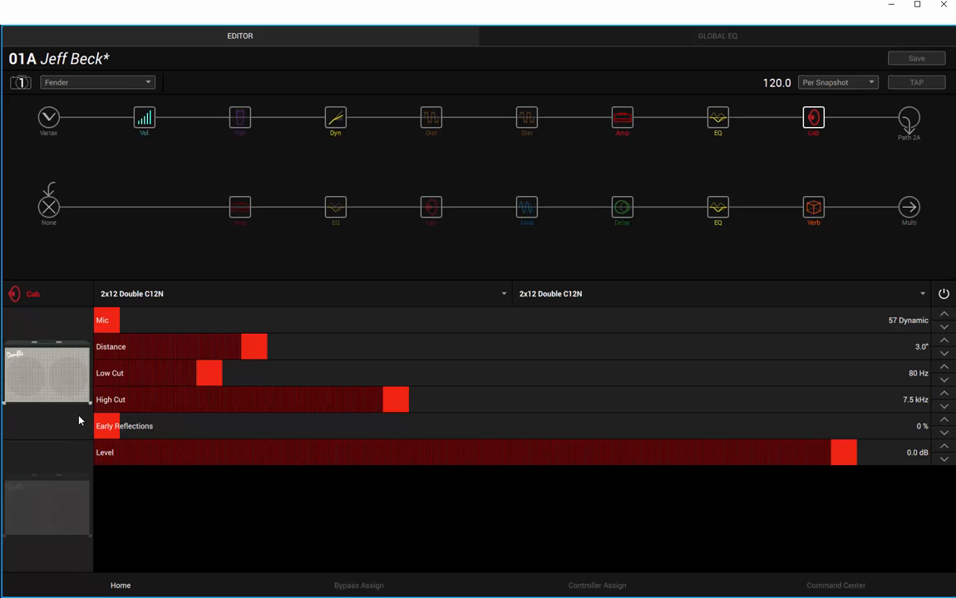
mouse_move(110, 397)
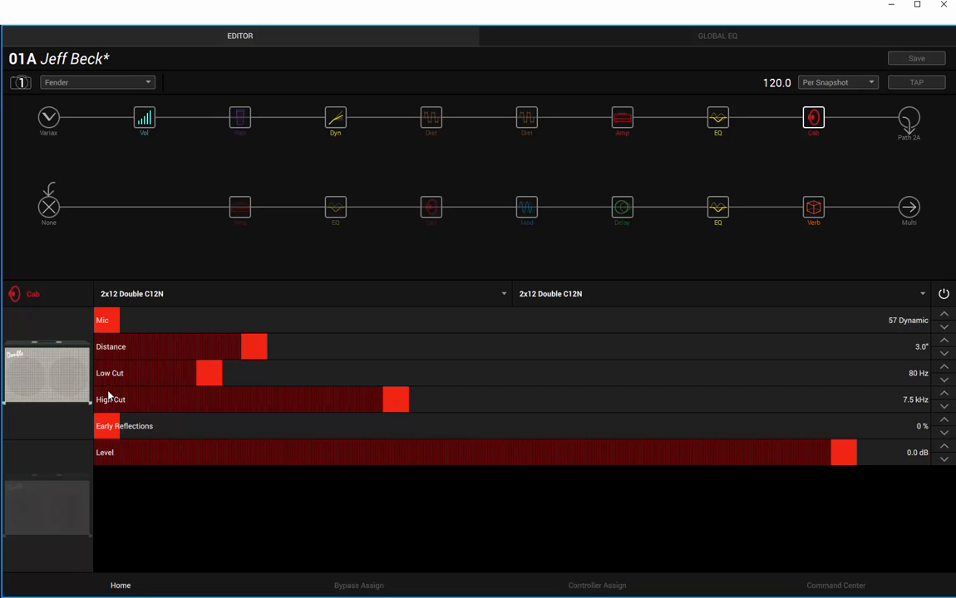
mouse_move(106, 319)
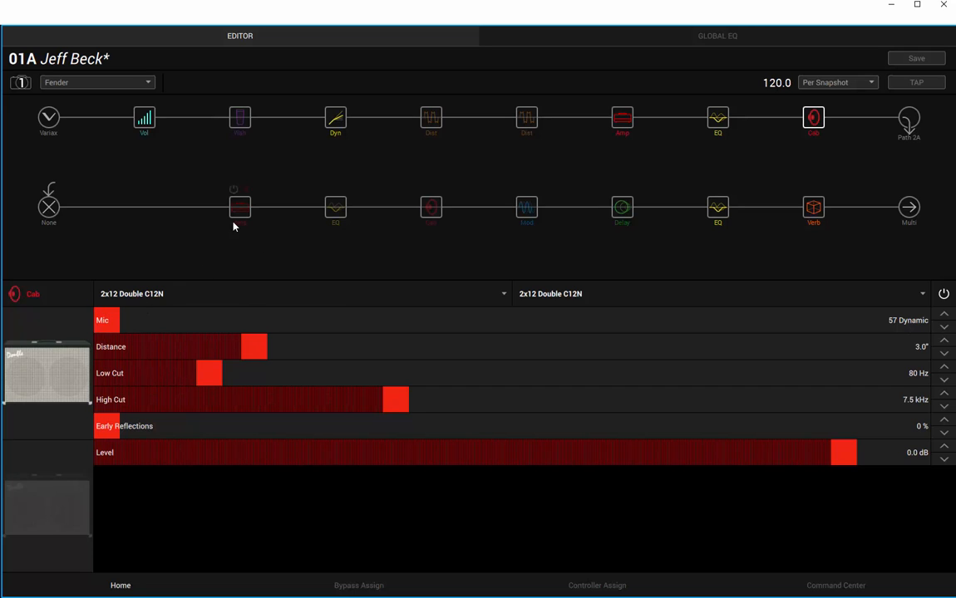
mouse_move(718, 208)
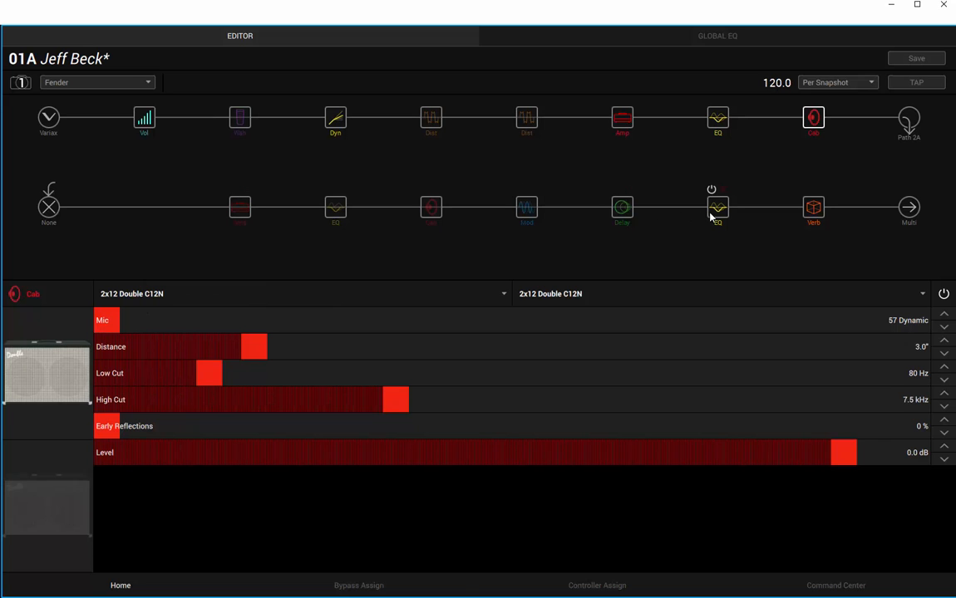
left_click(718, 208)
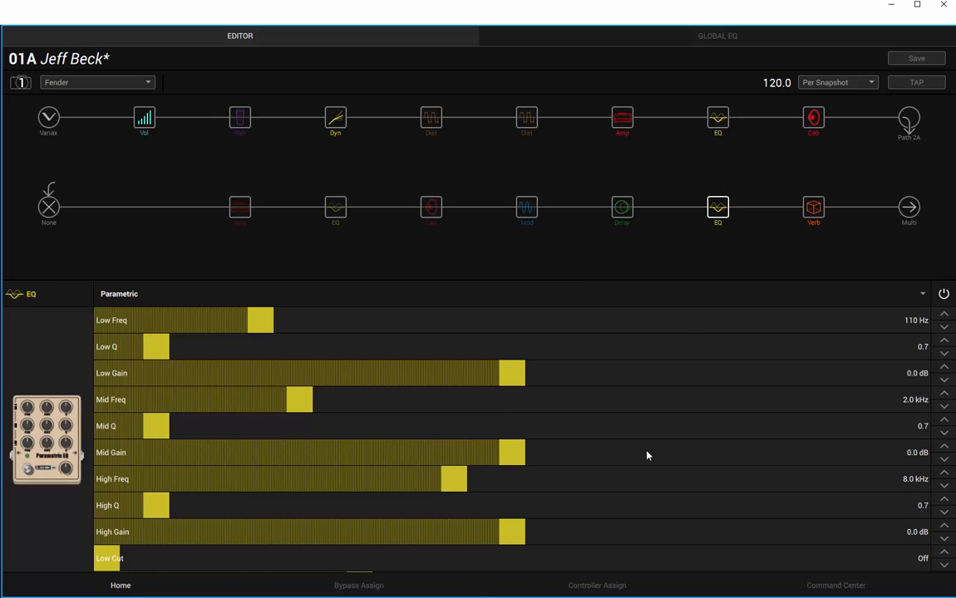
mouse_move(542, 542)
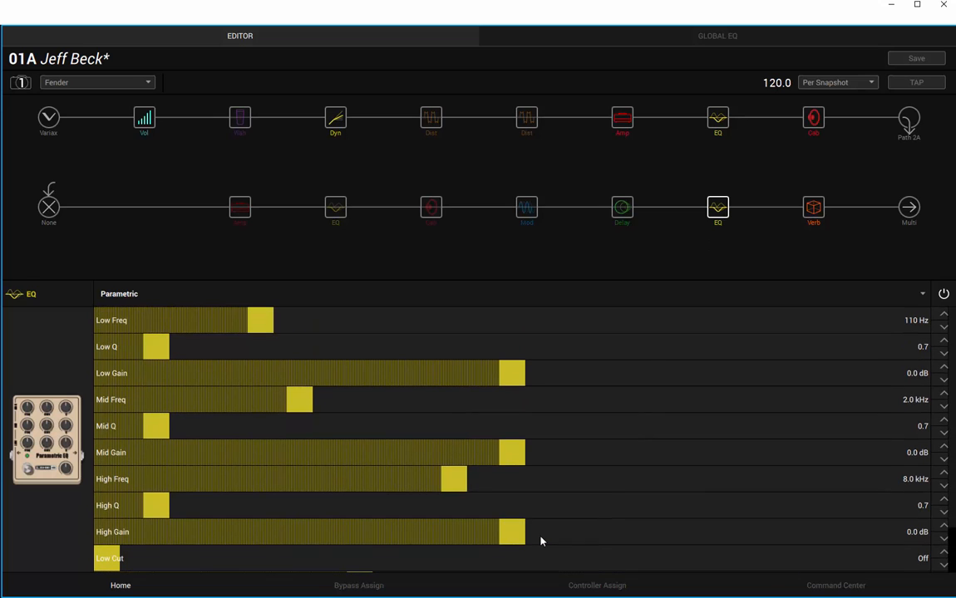
mouse_move(812, 207)
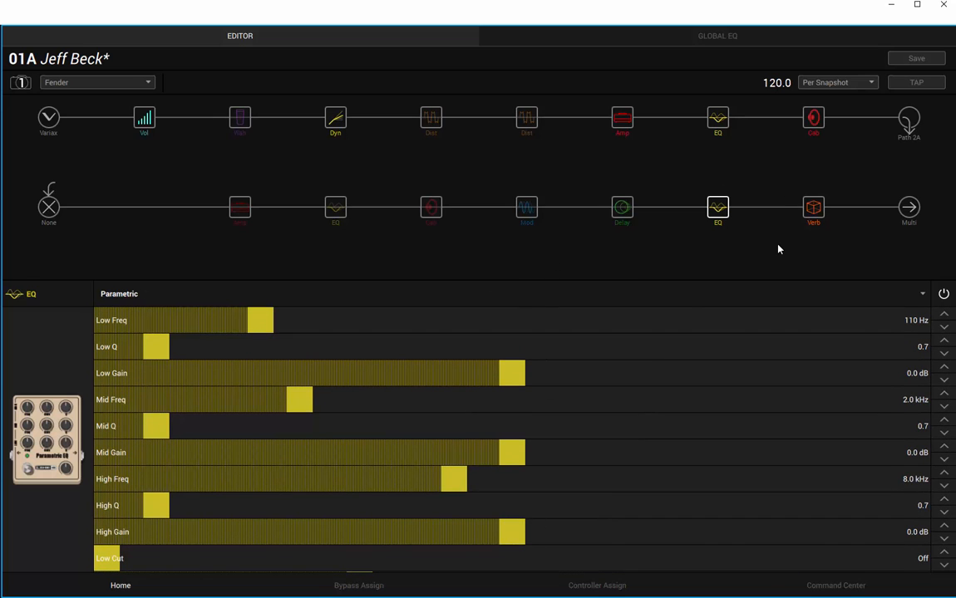
left_click(813, 208)
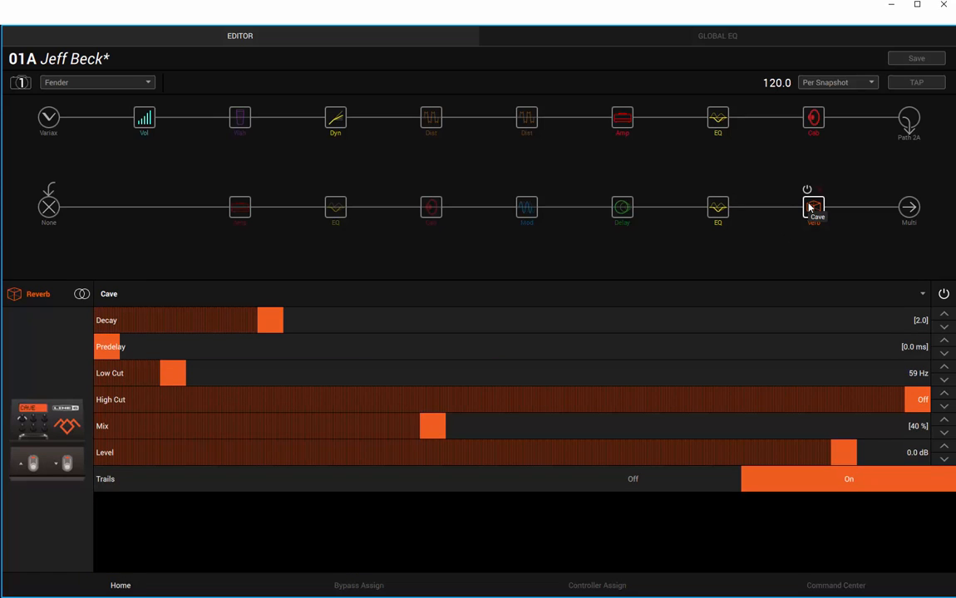
Select the Input block to show the Variax settings (gate on, model Spank-1)
left_click(806, 189)
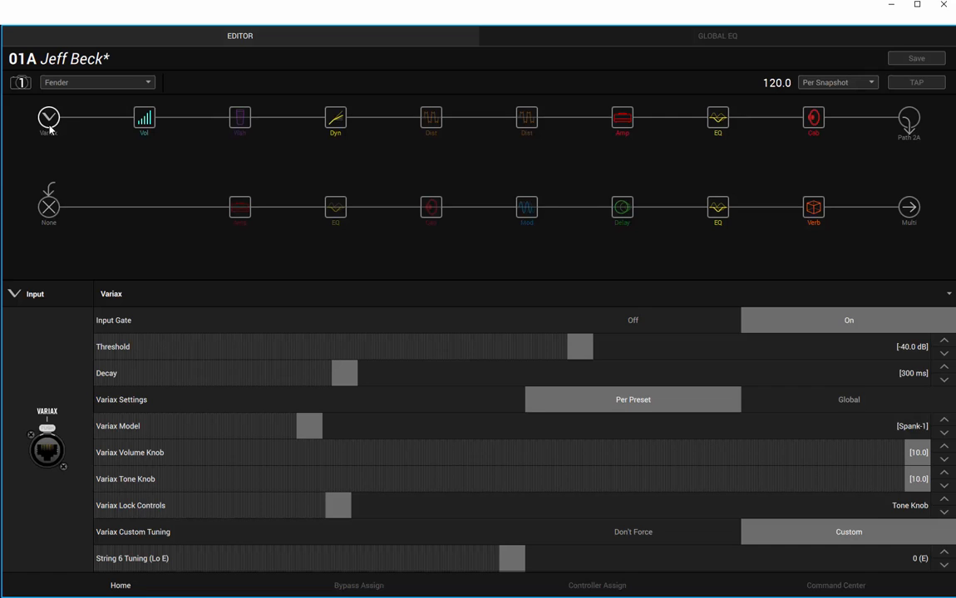
mouse_move(98, 70)
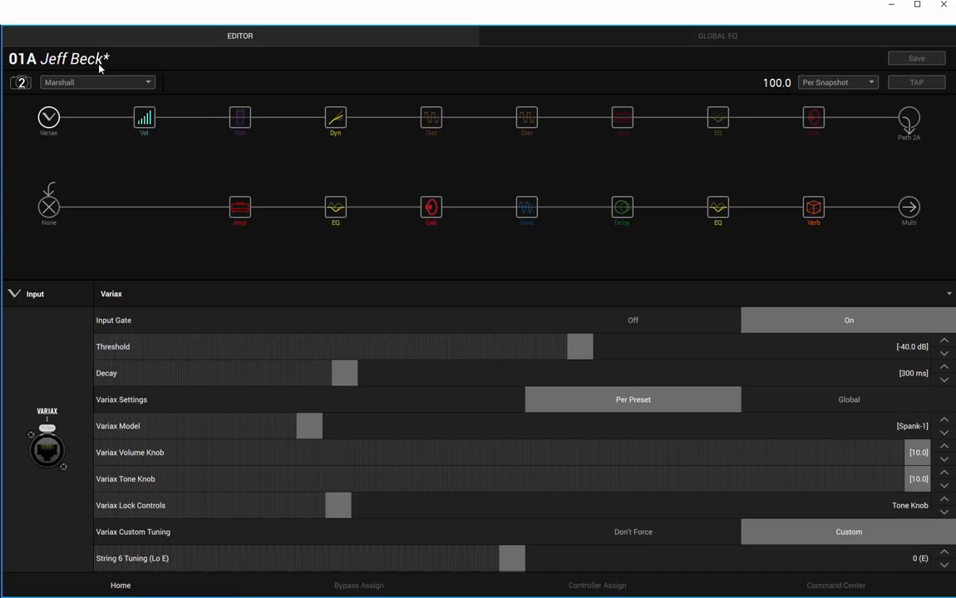
mouse_move(527, 208)
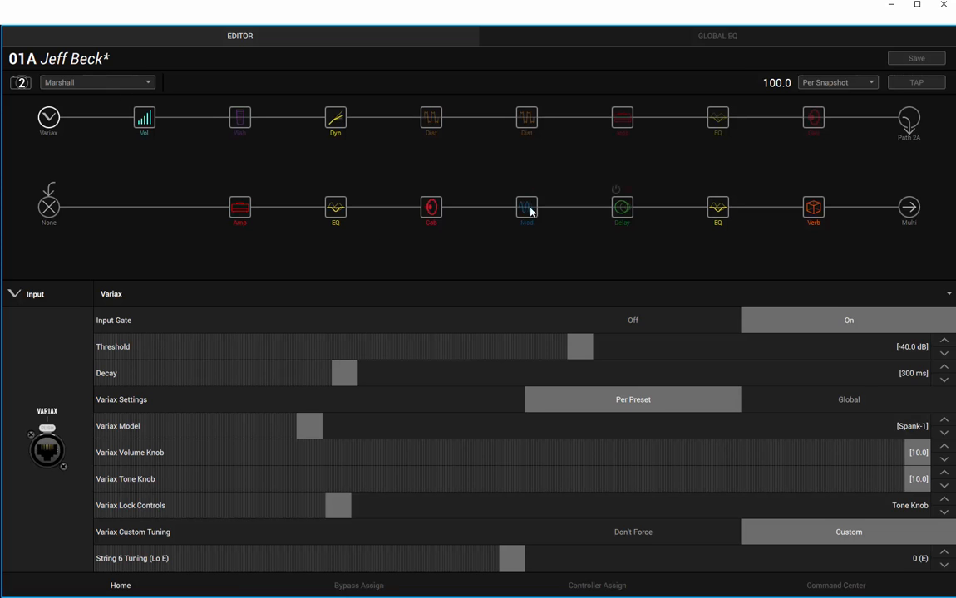
Review the British Plexi Nrm amp, lower Parametric EQ, 4x12 Greenback25 cab, second EQ and Cave reverb
left_click(239, 206)
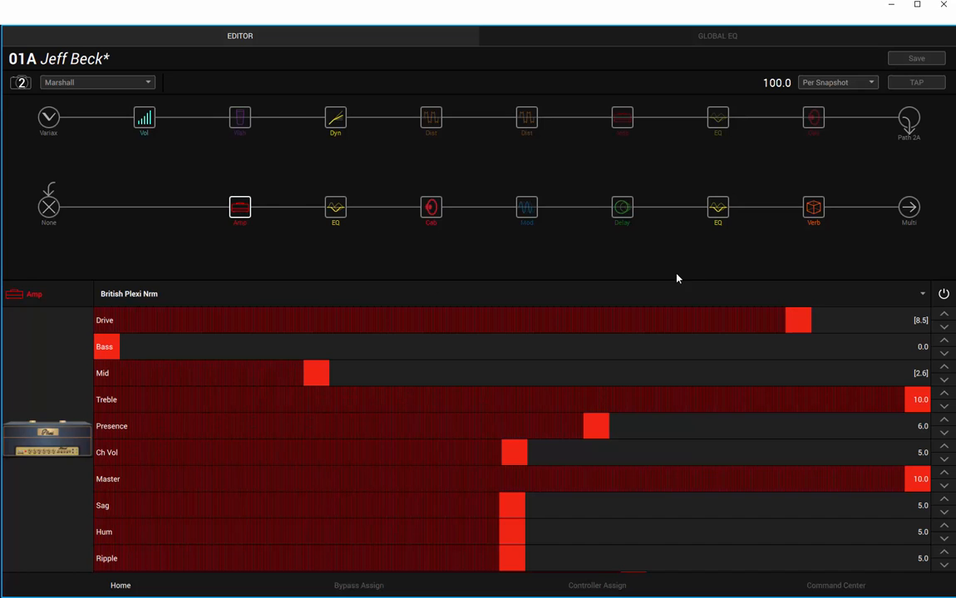
mouse_move(382, 400)
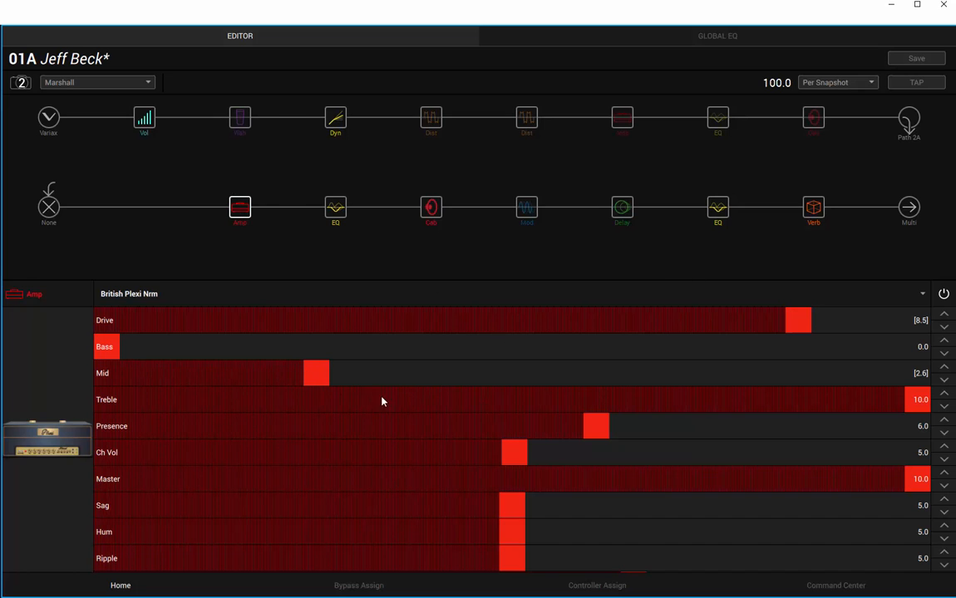
mouse_move(485, 406)
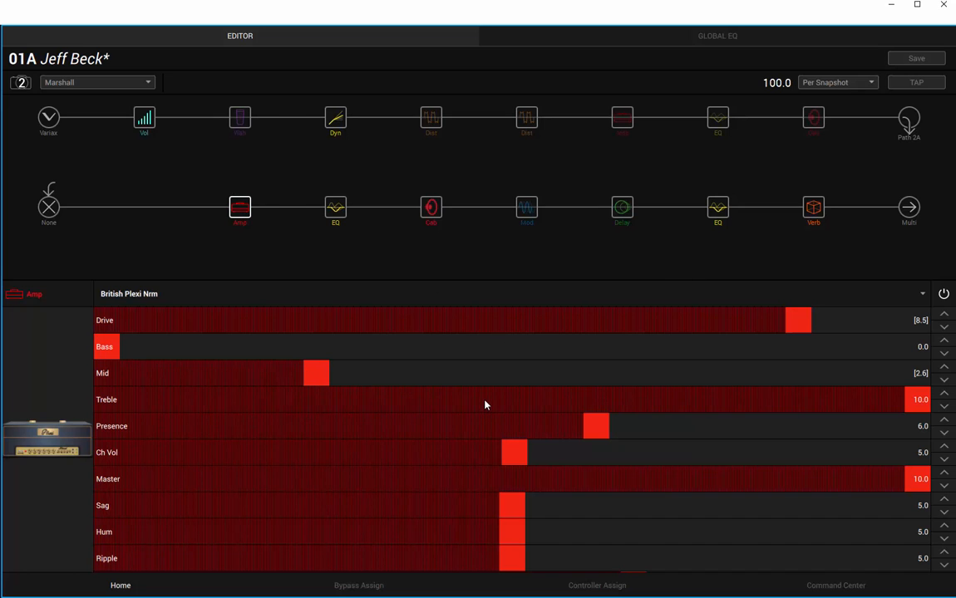
mouse_move(335, 208)
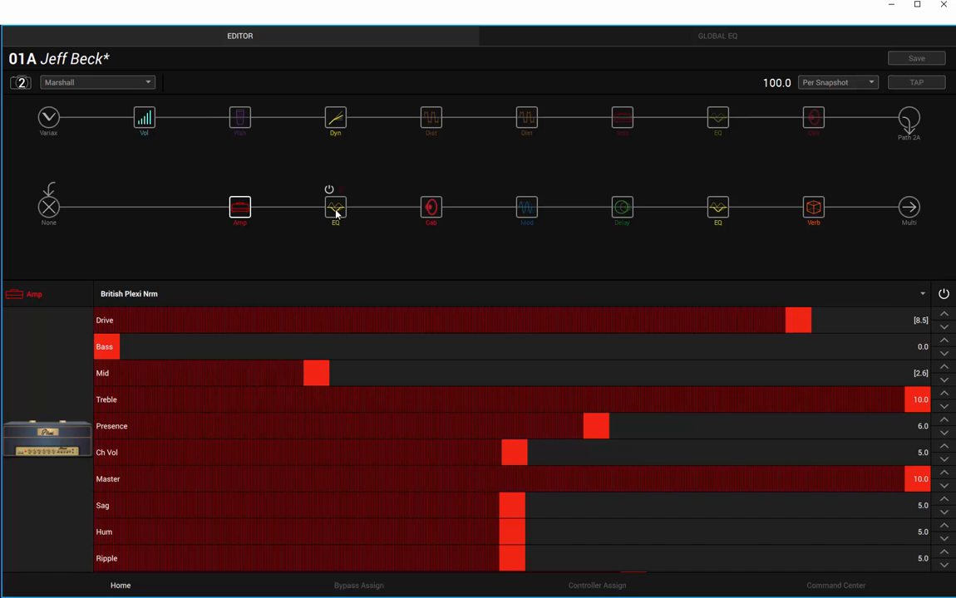
left_click(336, 206)
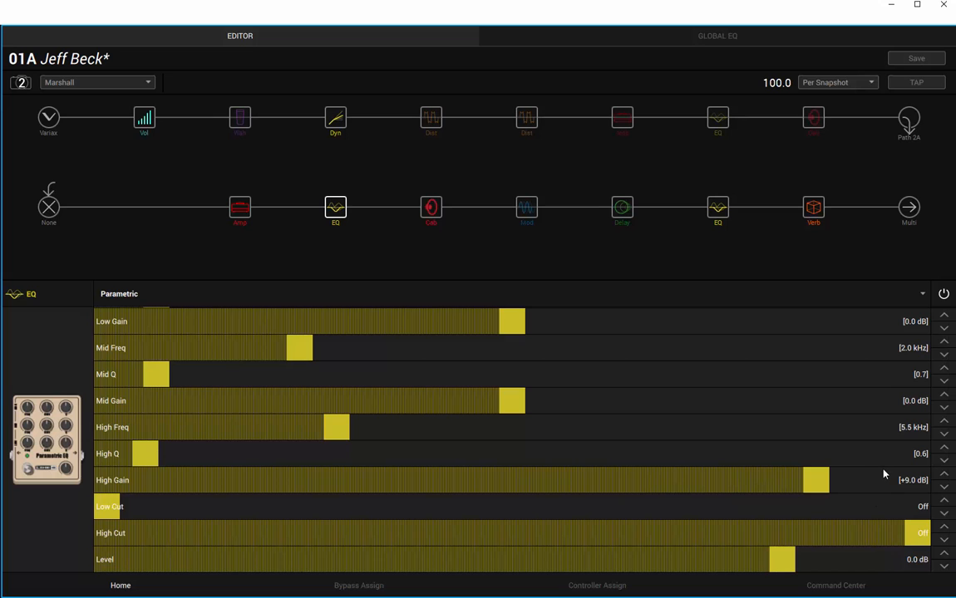
scroll("up", 3)
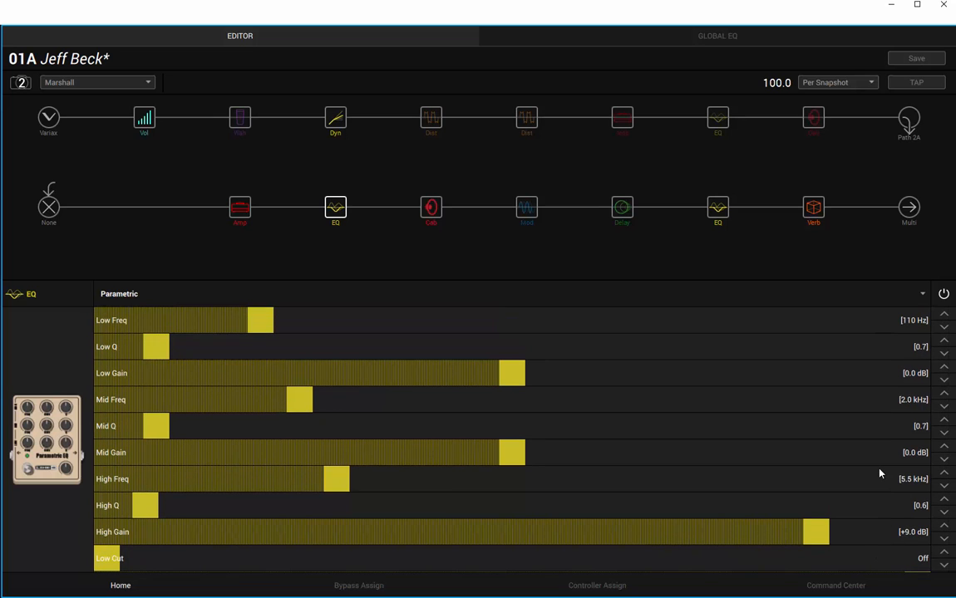
mouse_move(431, 208)
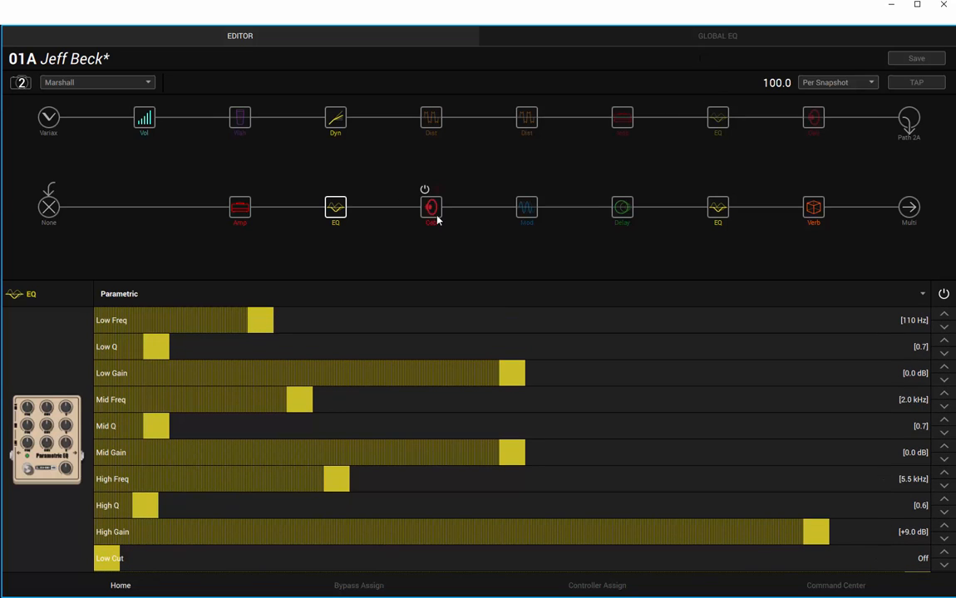
left_click(430, 206)
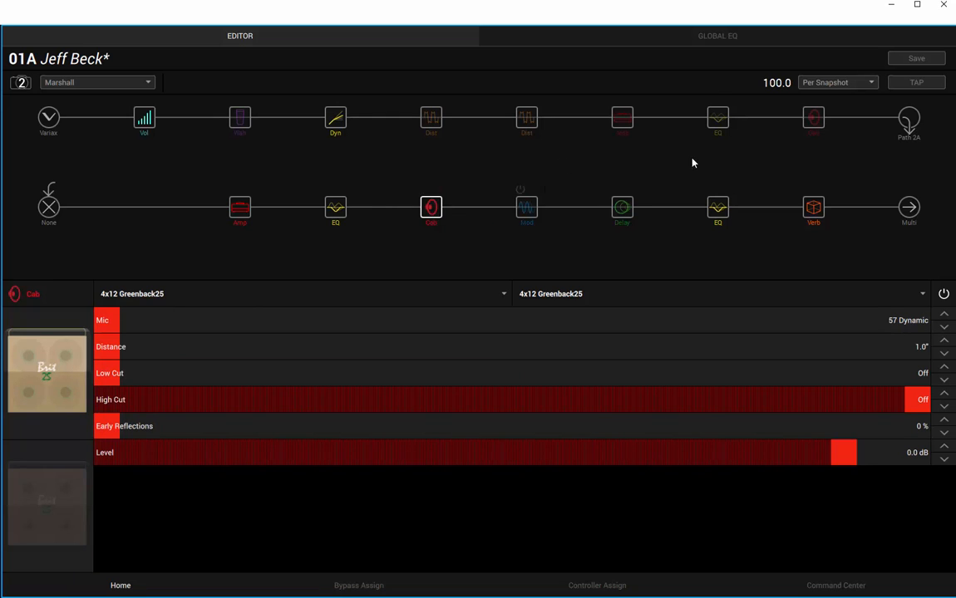
left_click(718, 207)
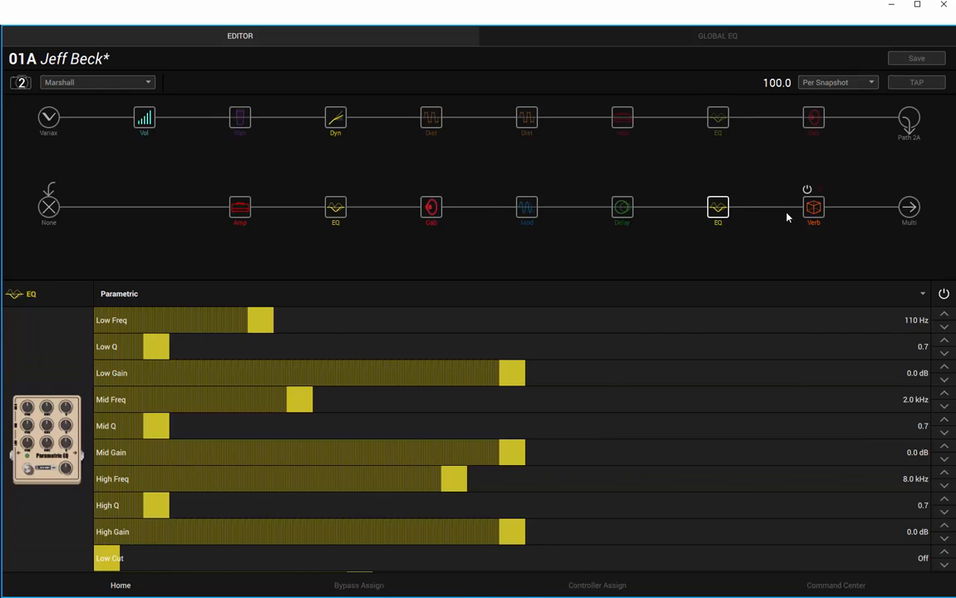
left_click(813, 206)
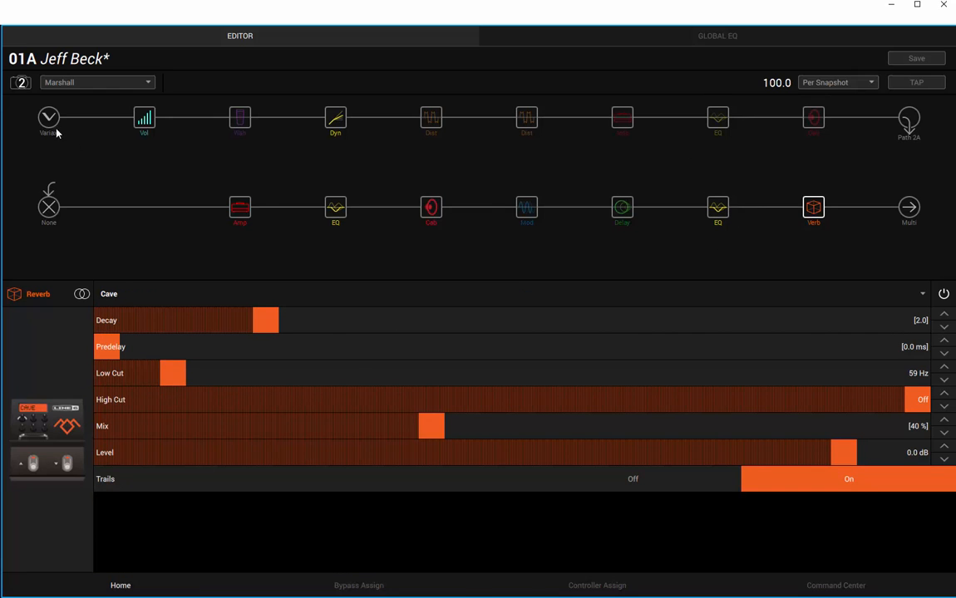
left_click(48, 120)
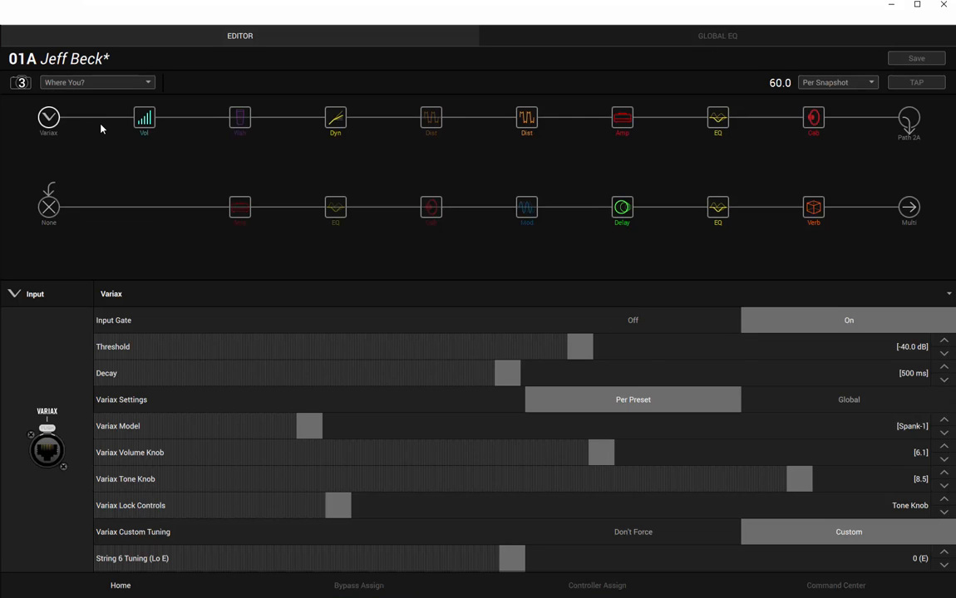
mouse_move(143, 120)
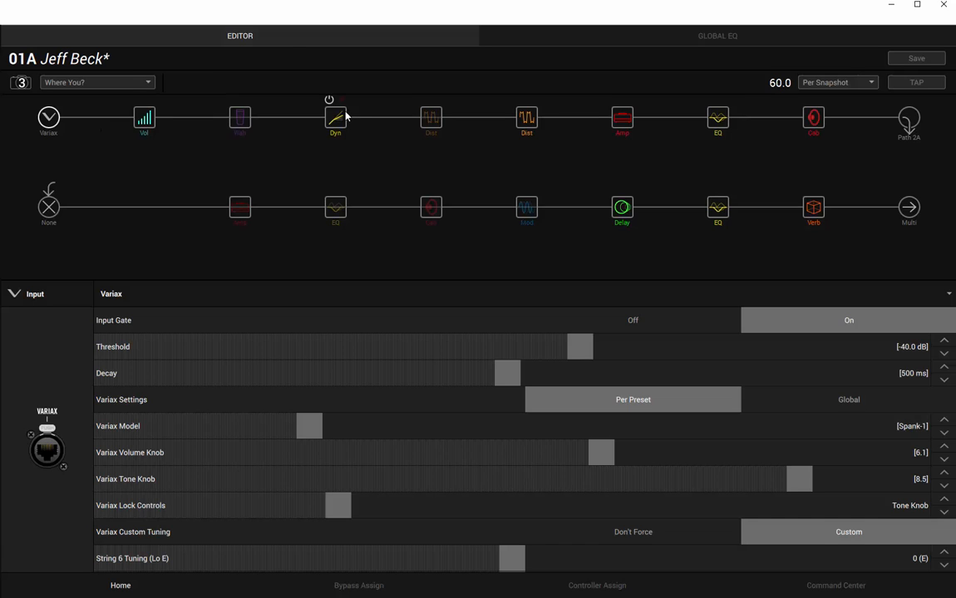
Check the Red Squeeze compressor and Vermin Dist distortion settings, glancing at the Variax input
left_click(336, 116)
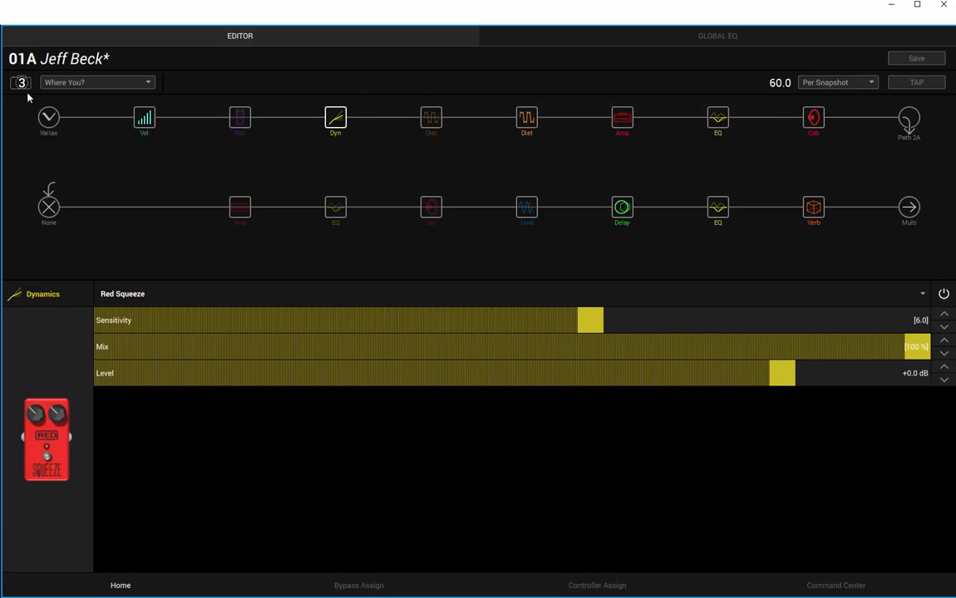
left_click(48, 116)
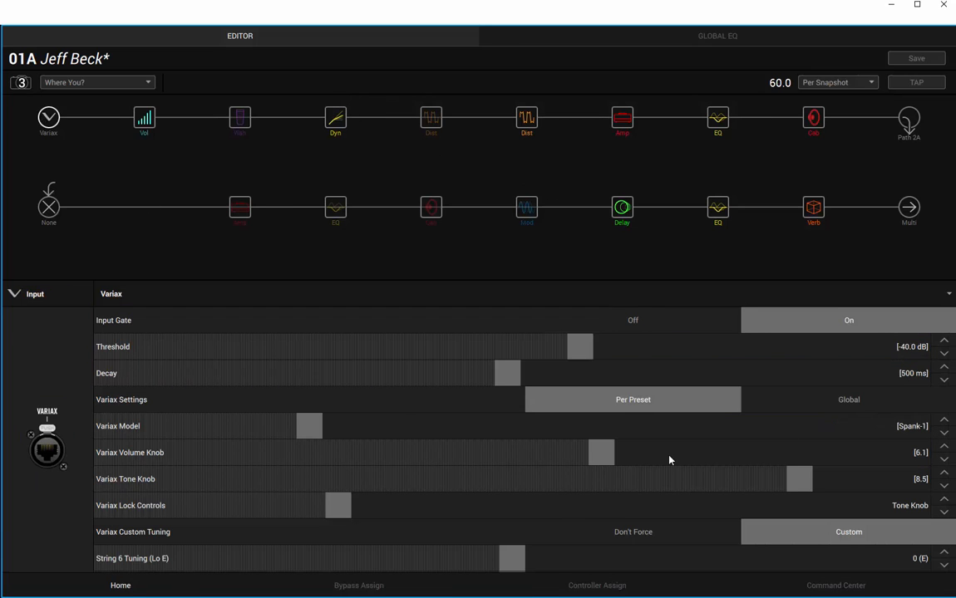
mouse_move(768, 485)
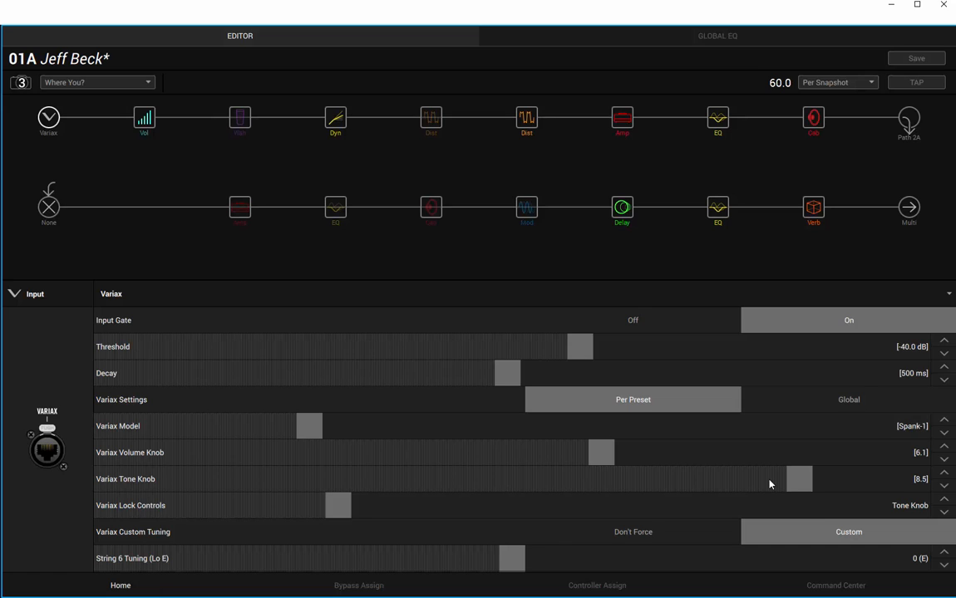
mouse_move(206, 59)
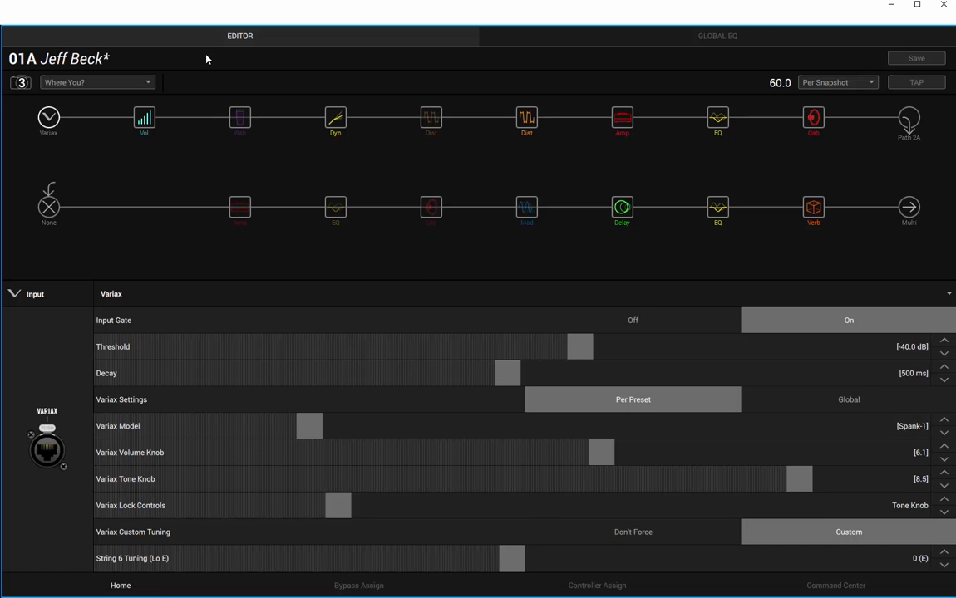
left_click(335, 118)
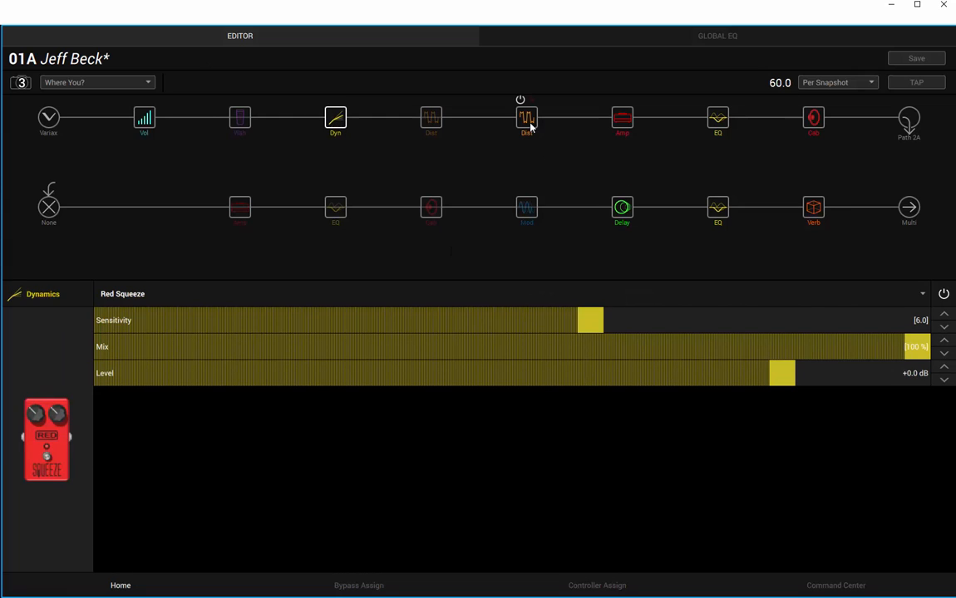
left_click(525, 118)
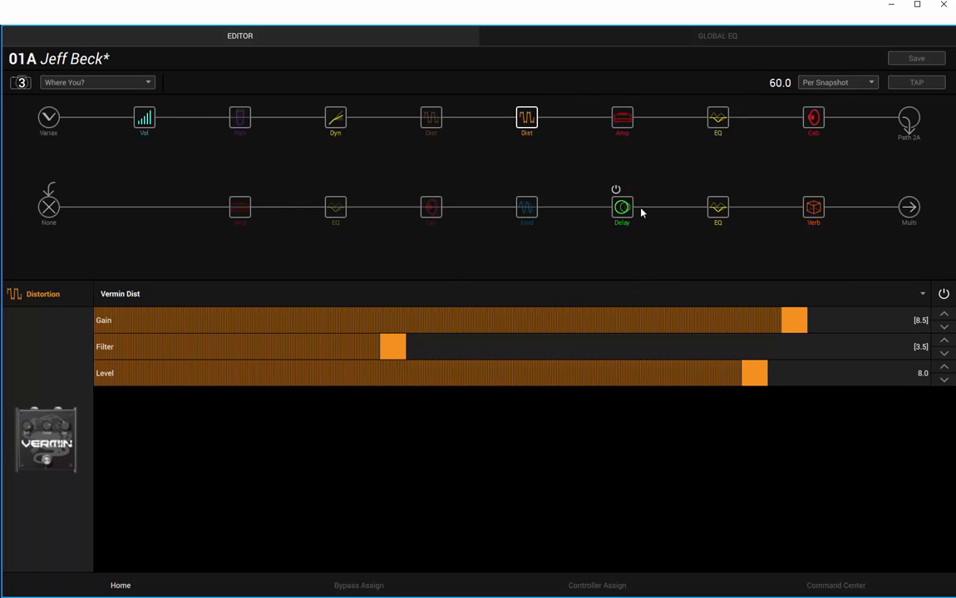
Check the Simple Delay and Cave reverb settings, then return to the Variax input
left_click(621, 206)
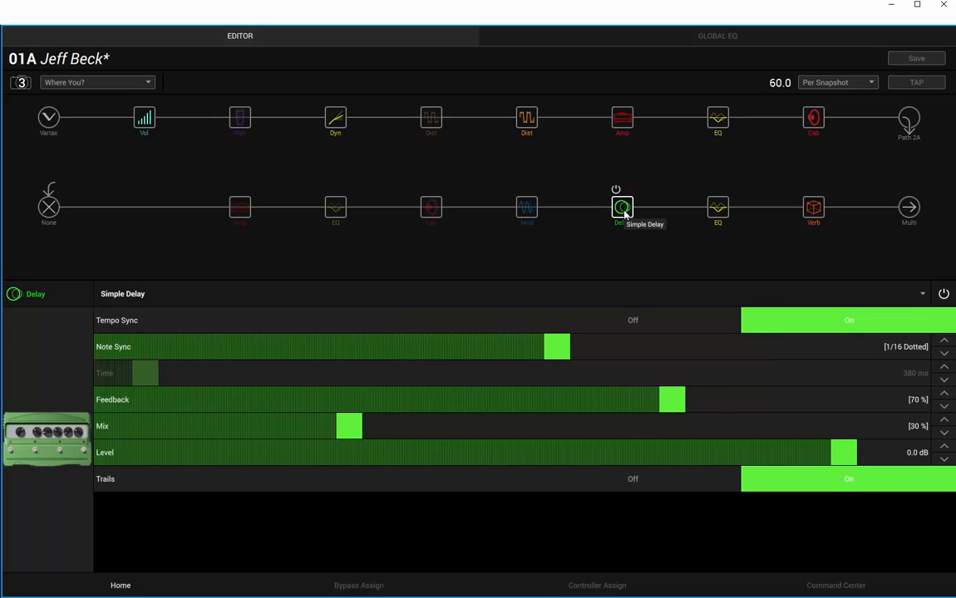
mouse_move(689, 411)
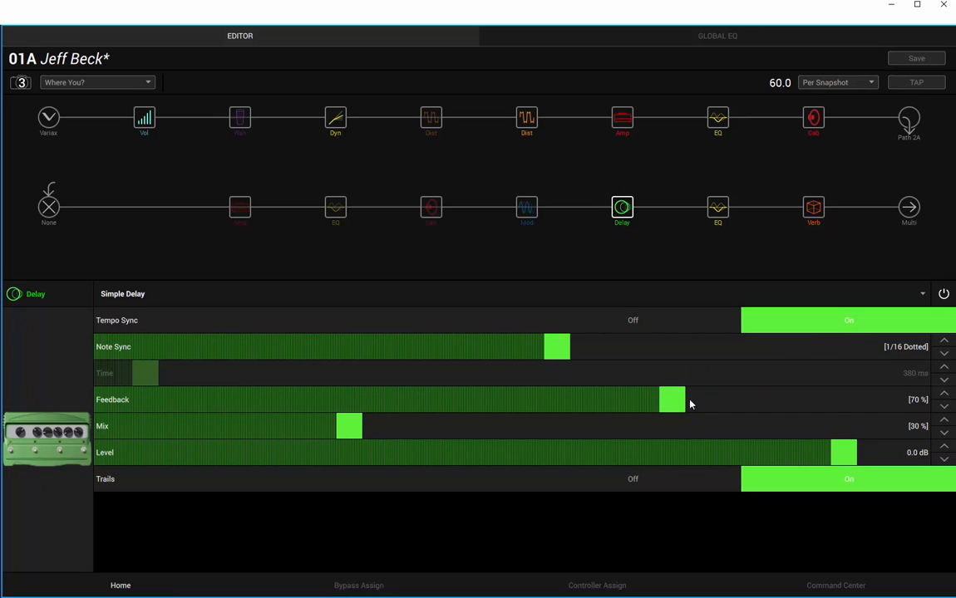
mouse_move(718, 212)
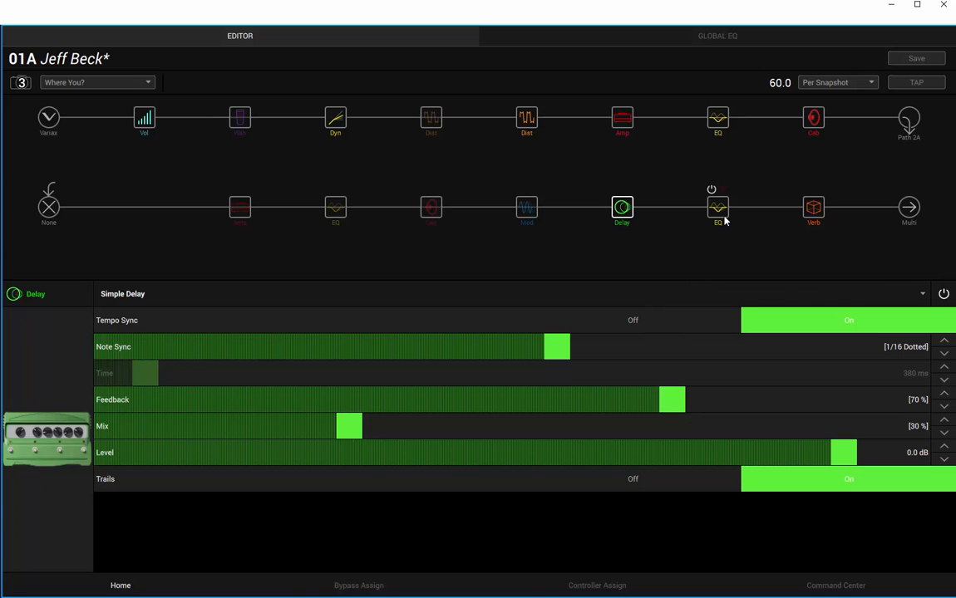
left_click(813, 208)
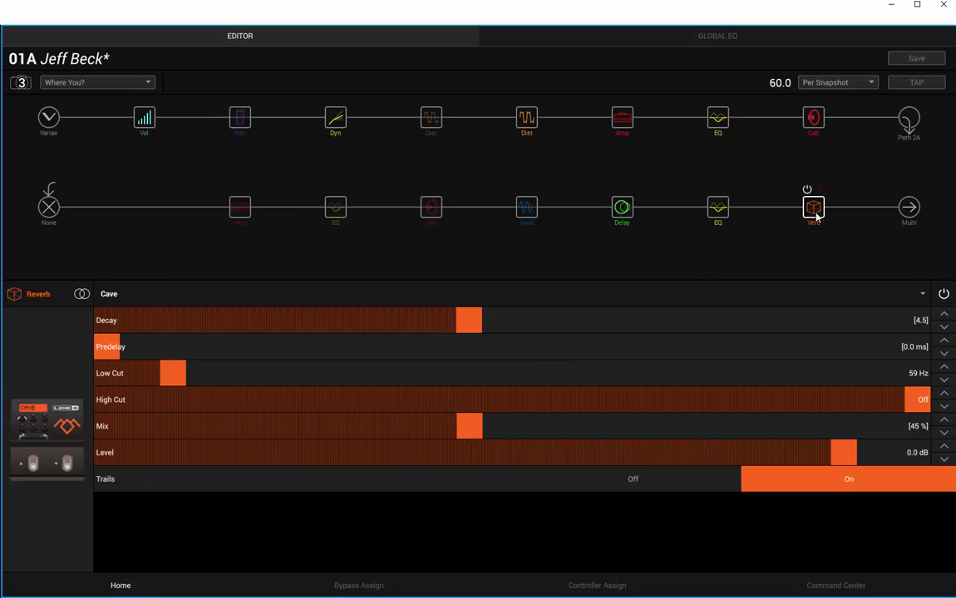
mouse_move(813, 206)
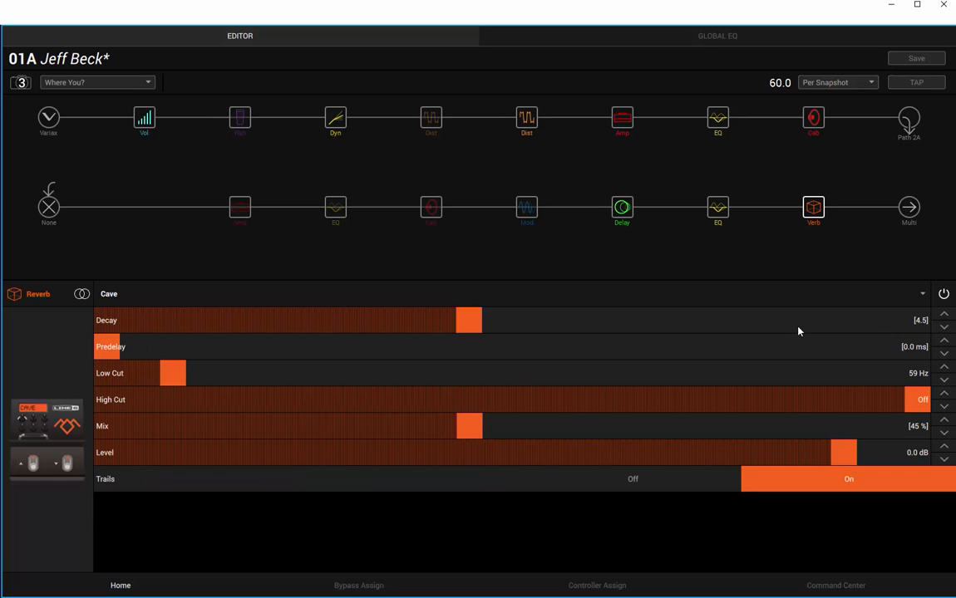
mouse_move(814, 432)
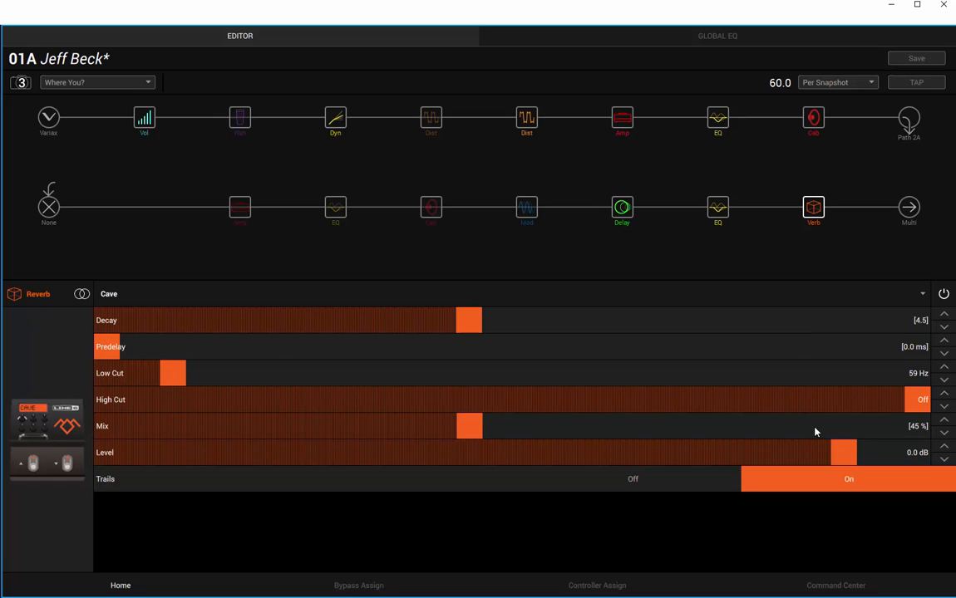
mouse_move(33, 126)
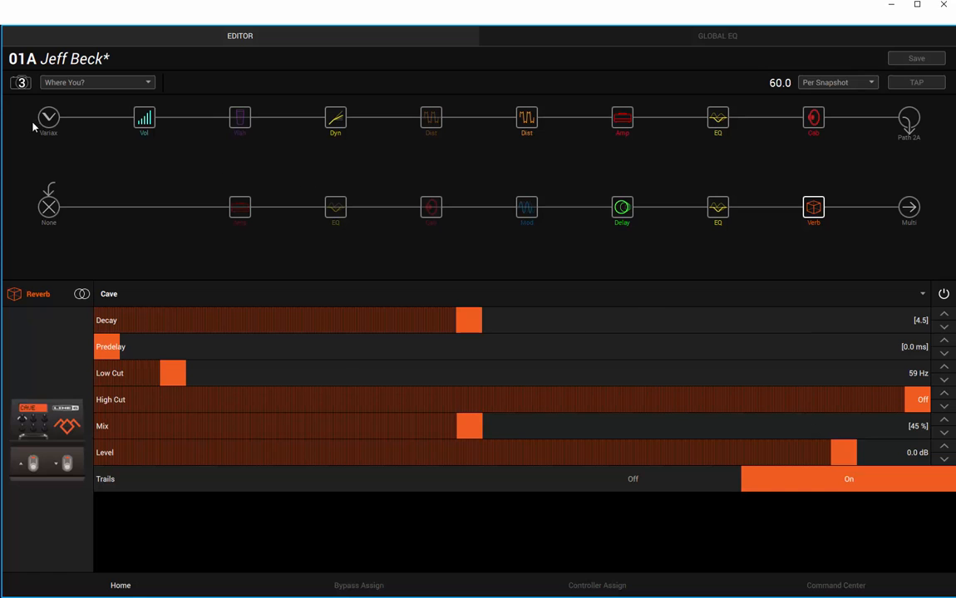
left_click(48, 120)
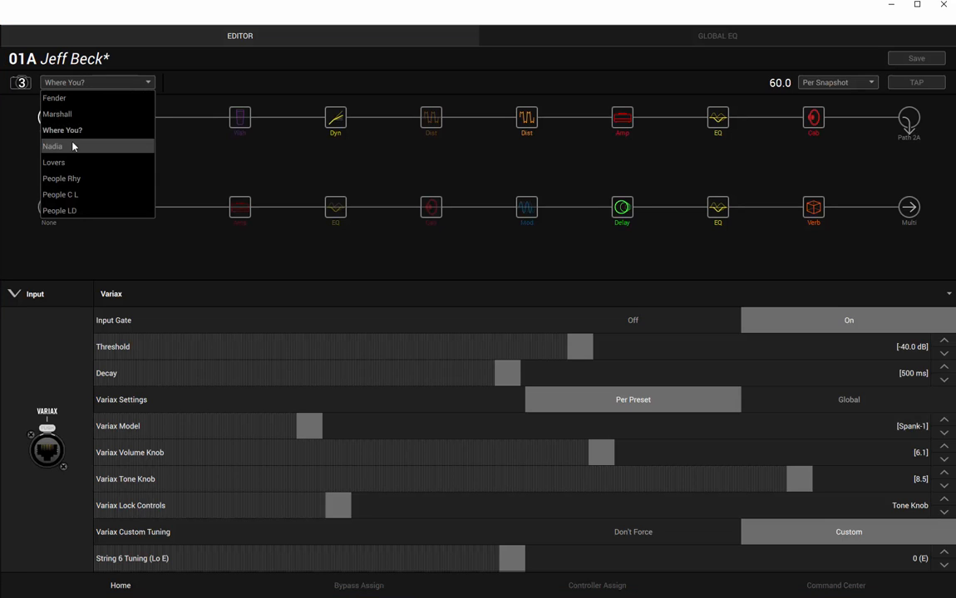
Activate the Nadia snapshot and lower its Variax input gate threshold to -50 dB
left_click(53, 146)
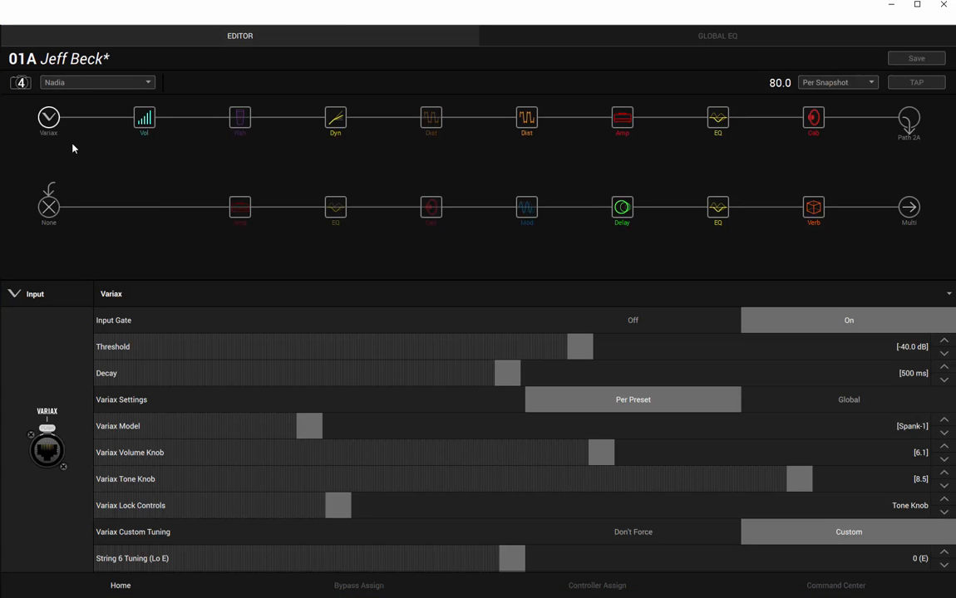
left_click_drag(580, 348, 494, 347)
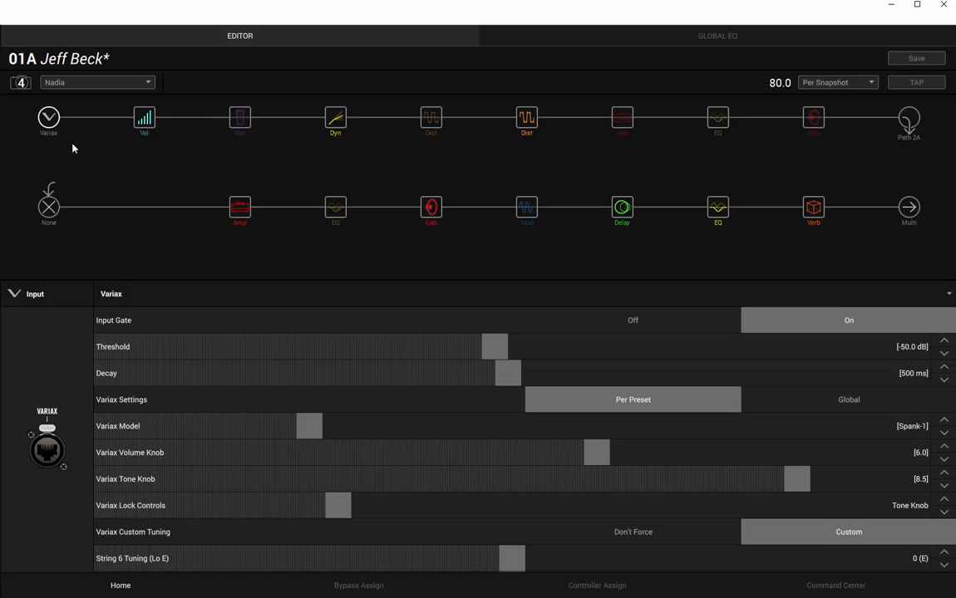
mouse_move(83, 156)
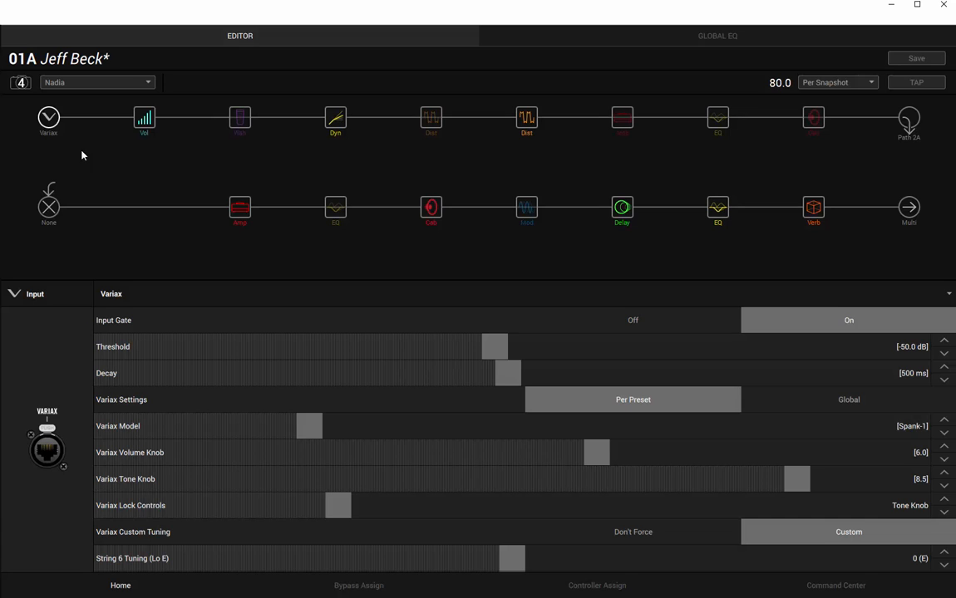
Review the Red Squeeze, Vermin Dist and British Plexi amp settings in the Nadia snapshot
left_click(336, 117)
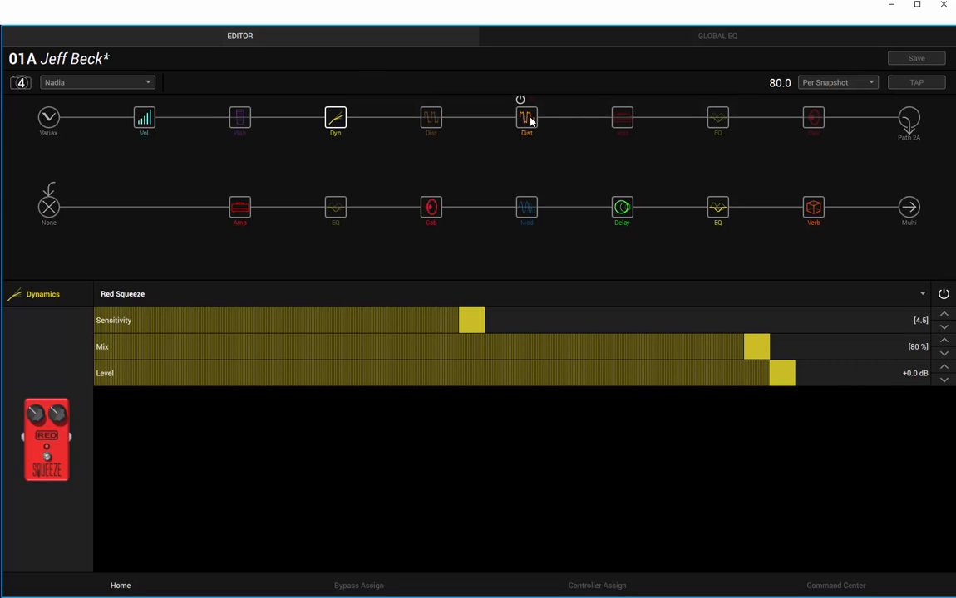
left_click(525, 116)
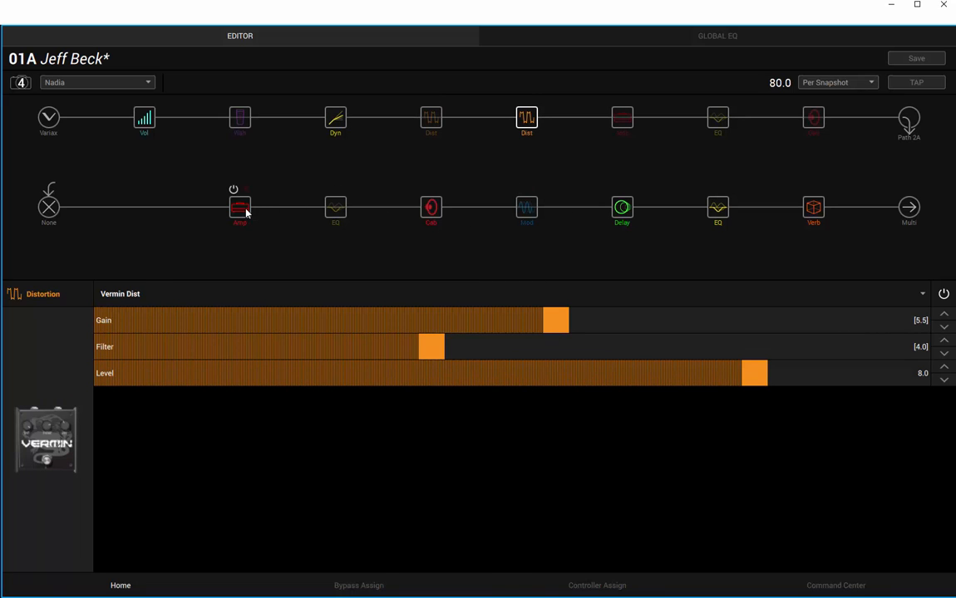
left_click(239, 206)
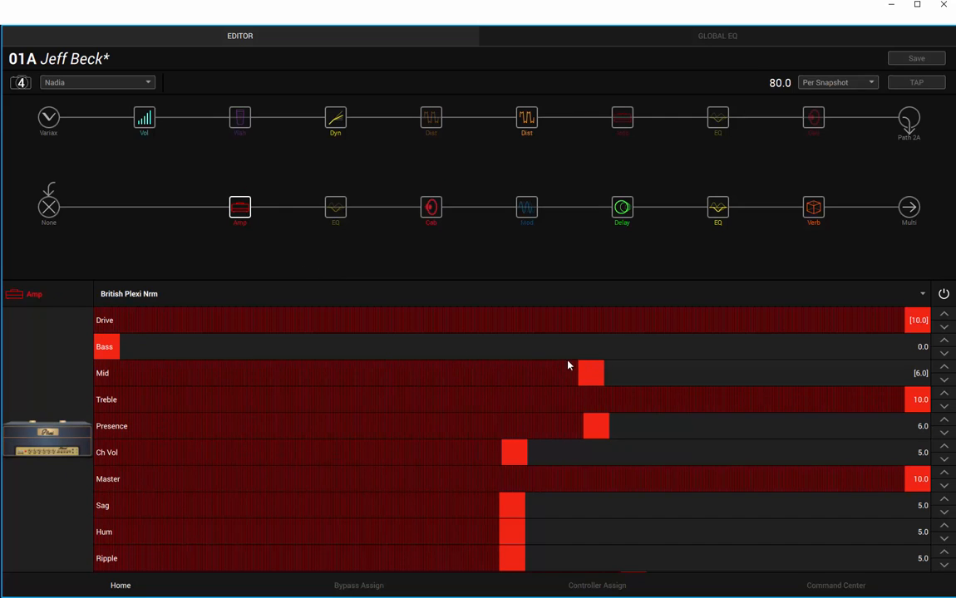
mouse_move(621, 206)
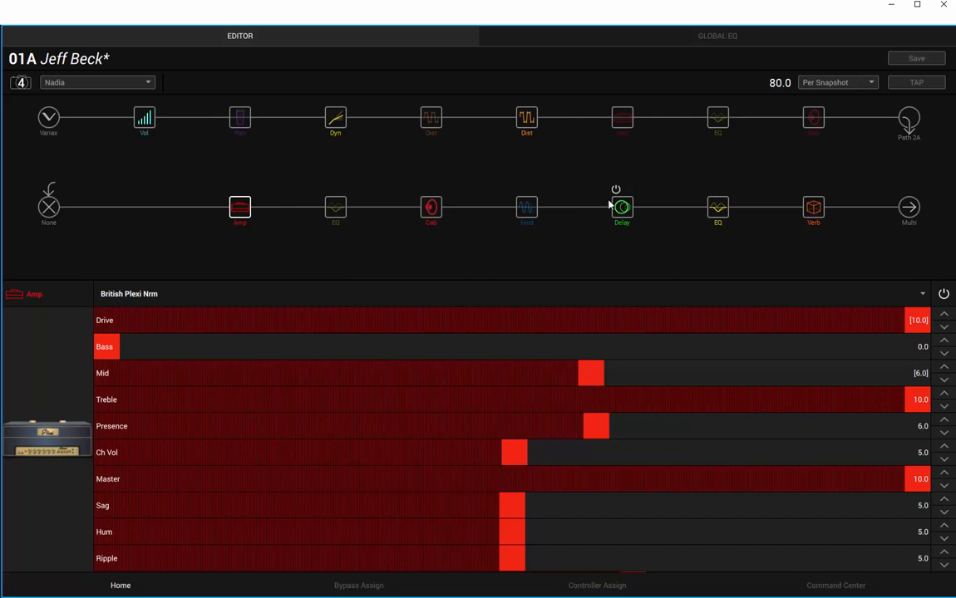
Set the Simple Delay to 60% feedback and Cave reverb to 36% mix, checking the EQ, then return to input
left_click(621, 206)
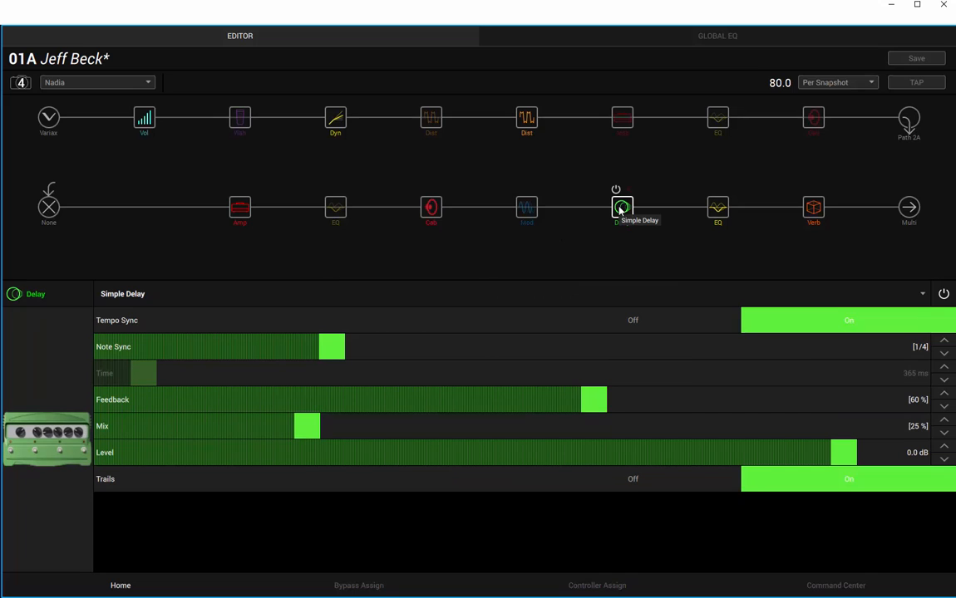
mouse_move(625, 381)
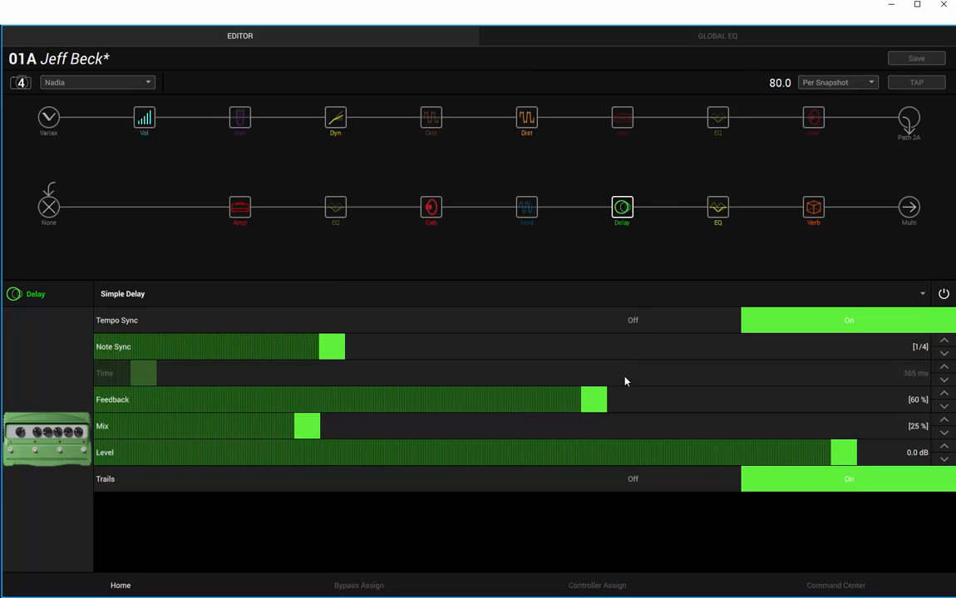
mouse_move(607, 429)
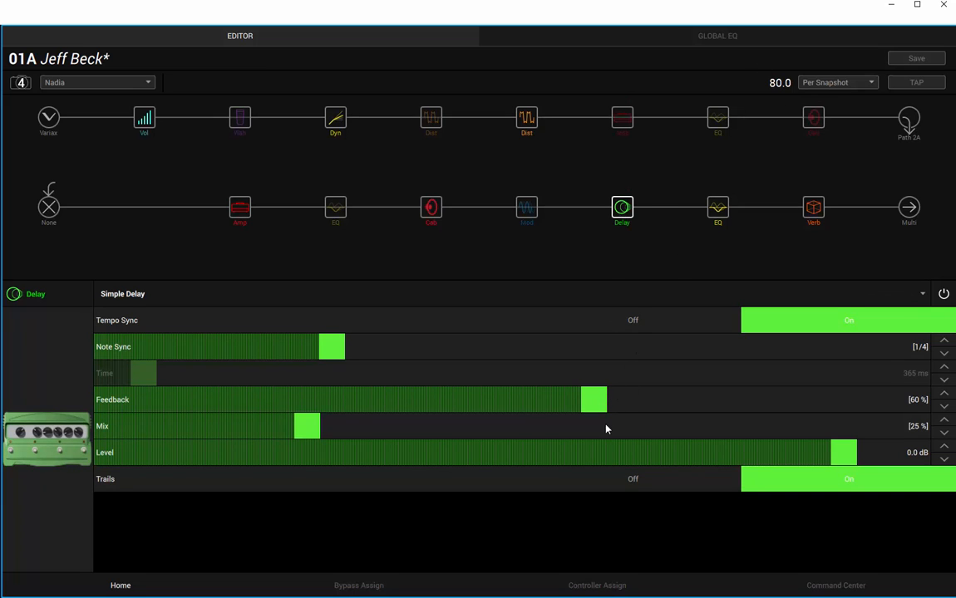
left_click(718, 206)
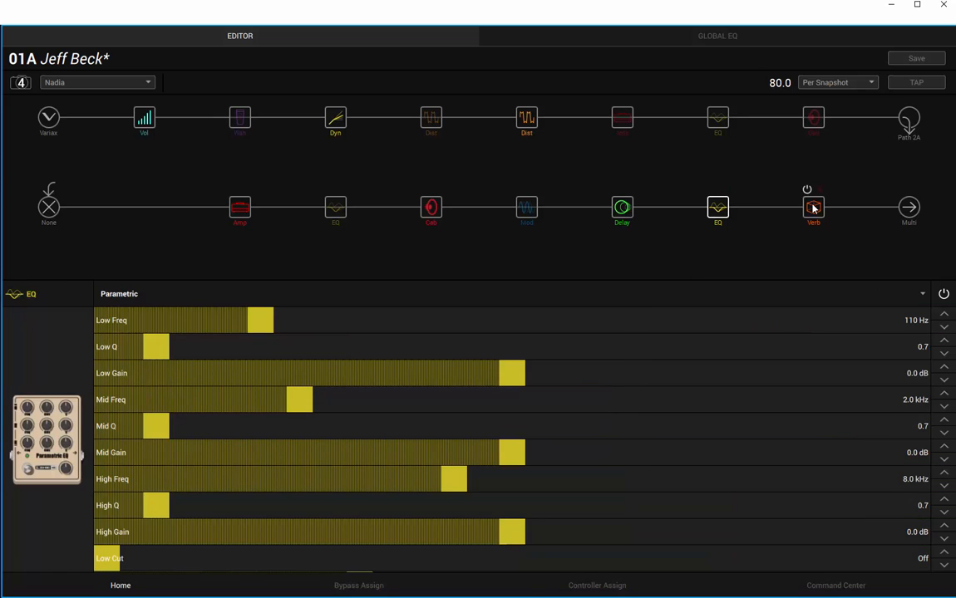
left_click(812, 208)
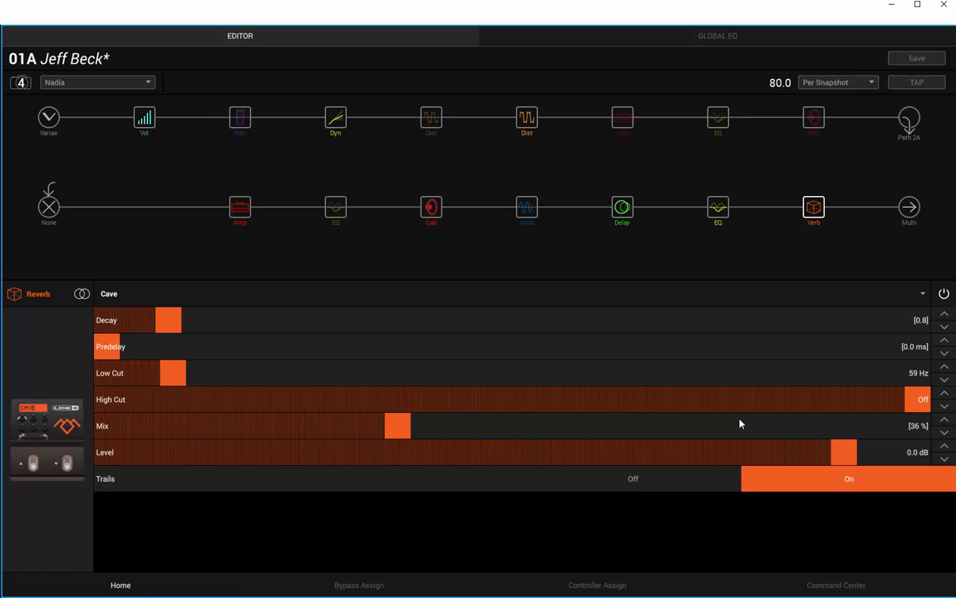
left_click(48, 116)
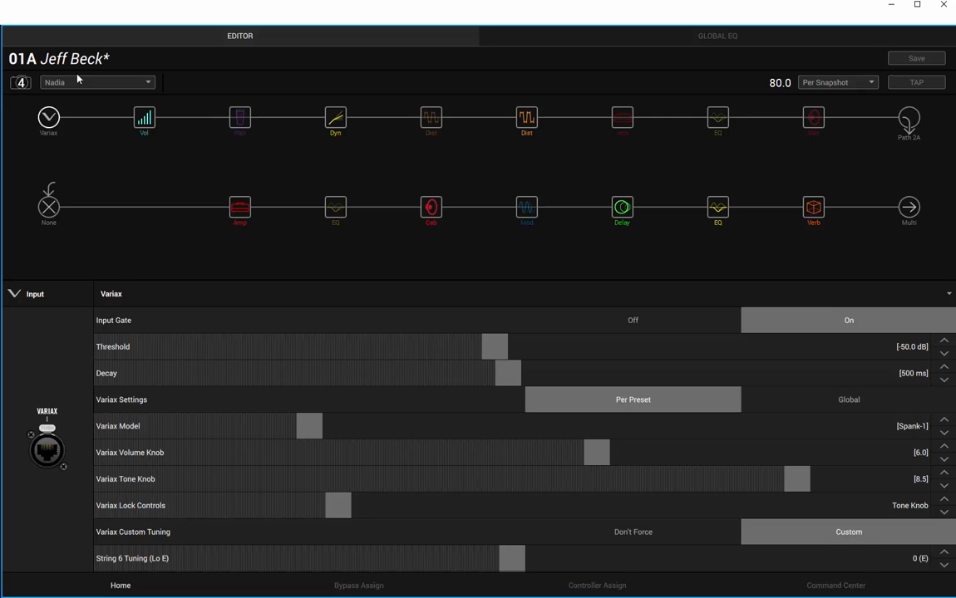
Activate the Lovers snapshot with Variax model T-Model-2 at tempo 55
left_click(96, 81)
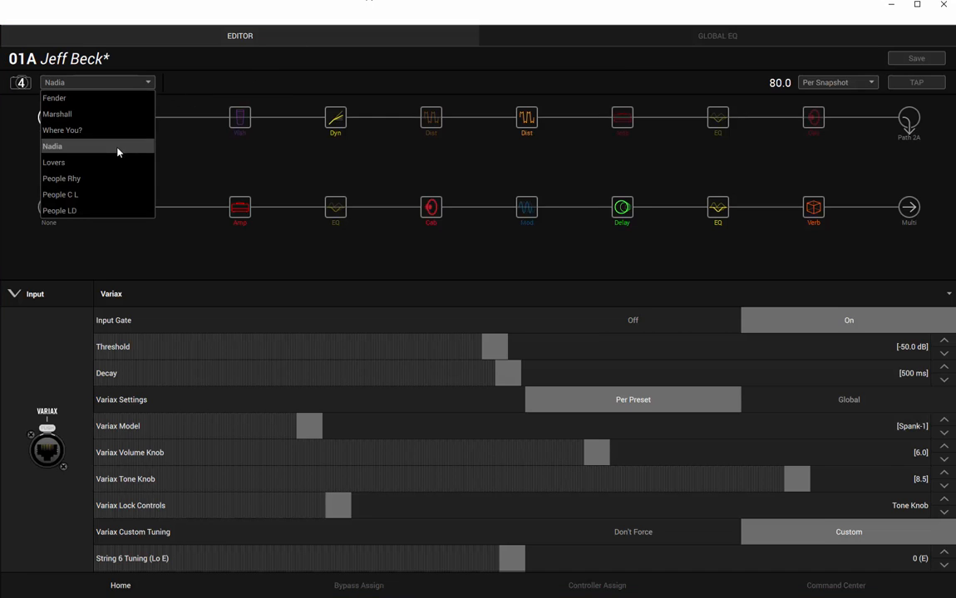
left_click(53, 163)
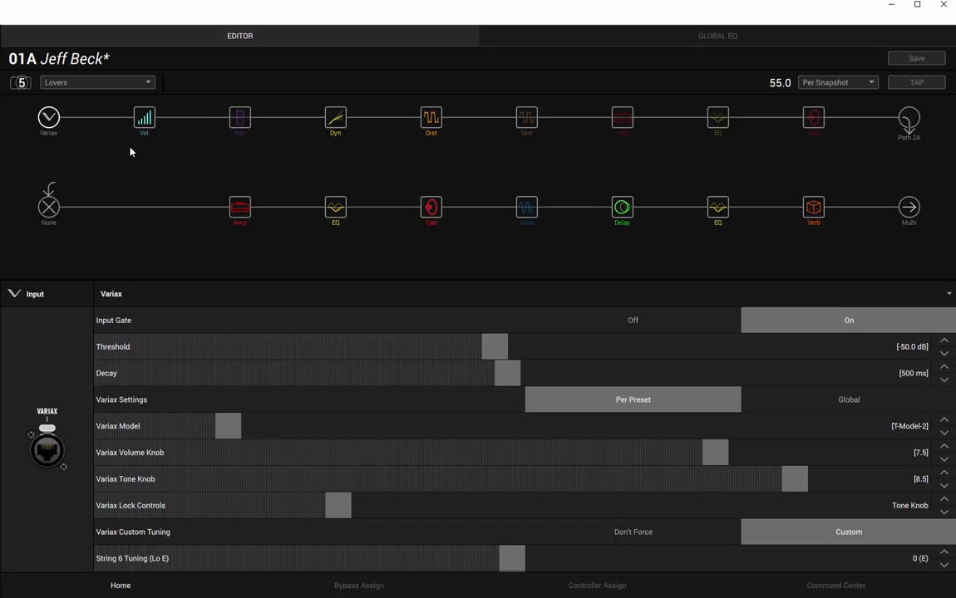
Review the Red Squeeze, Scream 808 drive and British Plexi Nrm amp settings in the Lovers snapshot
left_click(336, 120)
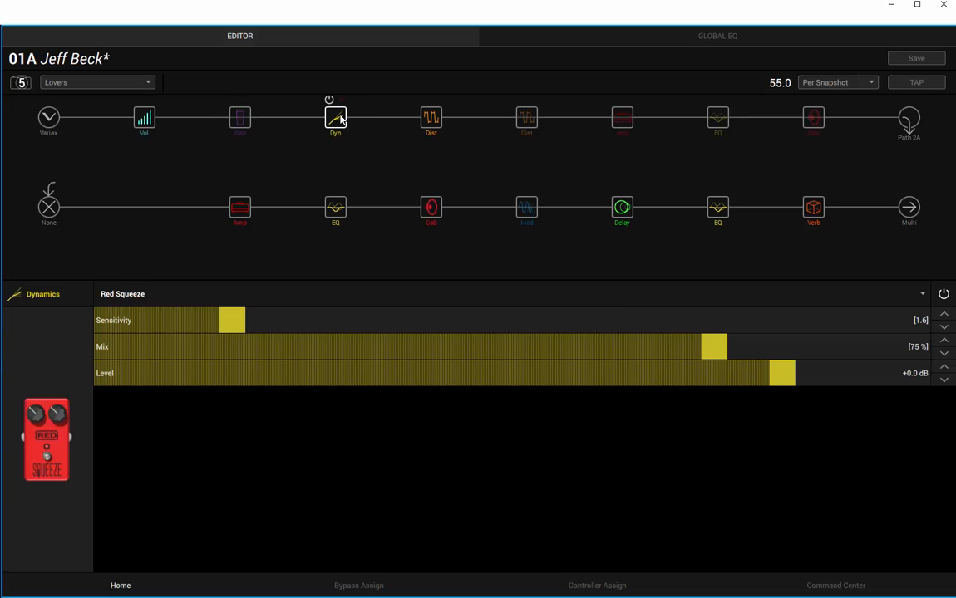
left_click(430, 116)
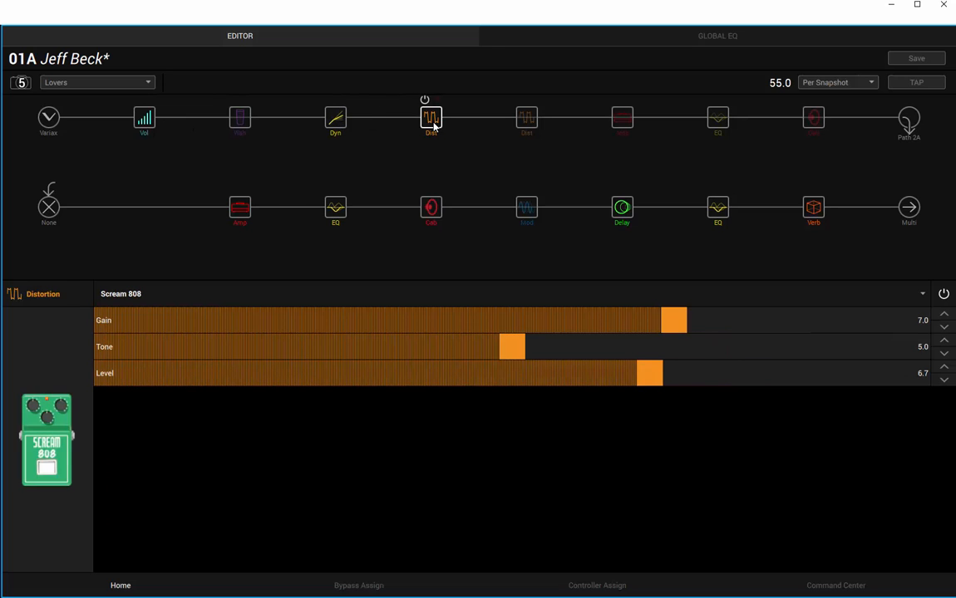
mouse_move(430, 118)
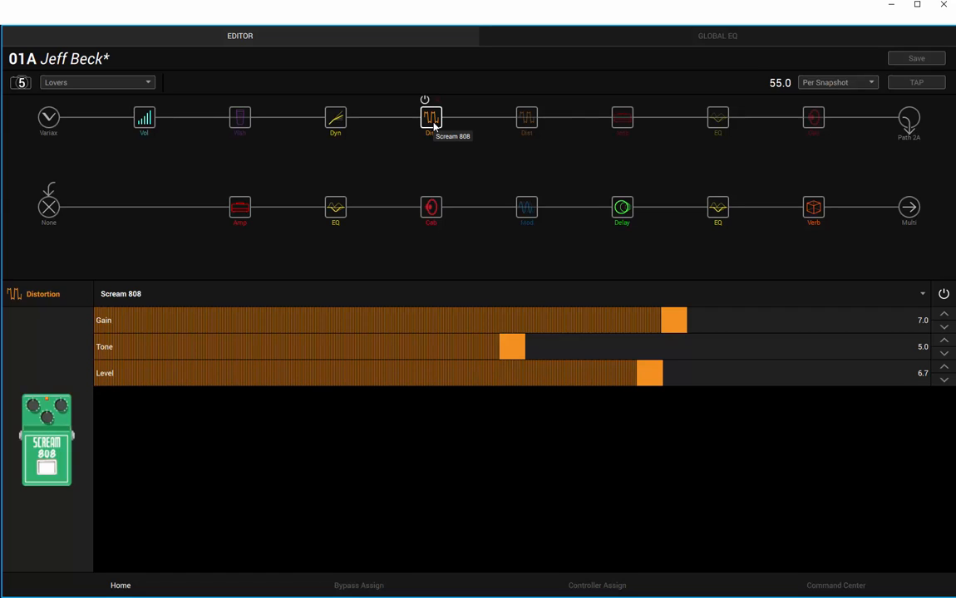
mouse_move(828, 508)
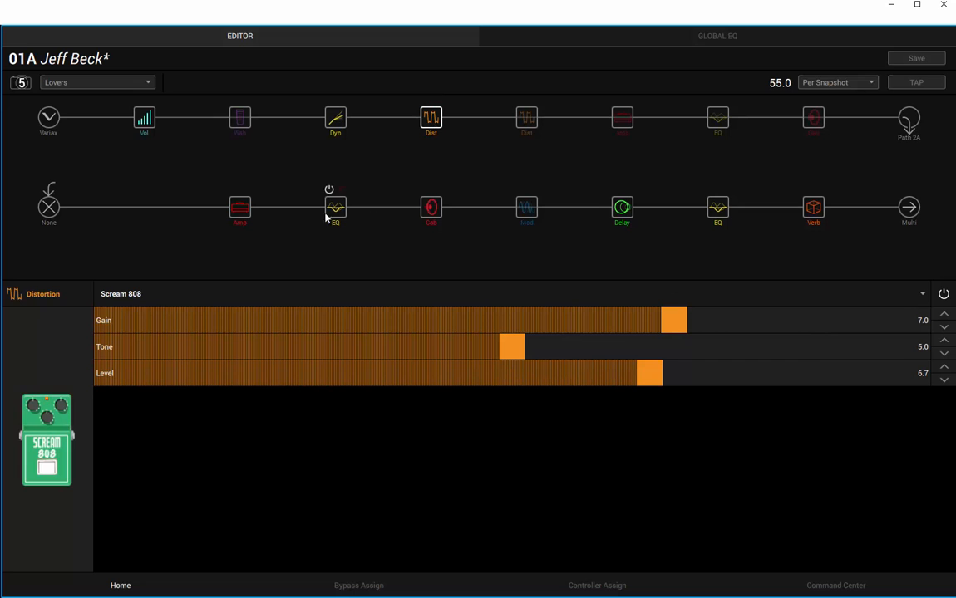
left_click(239, 206)
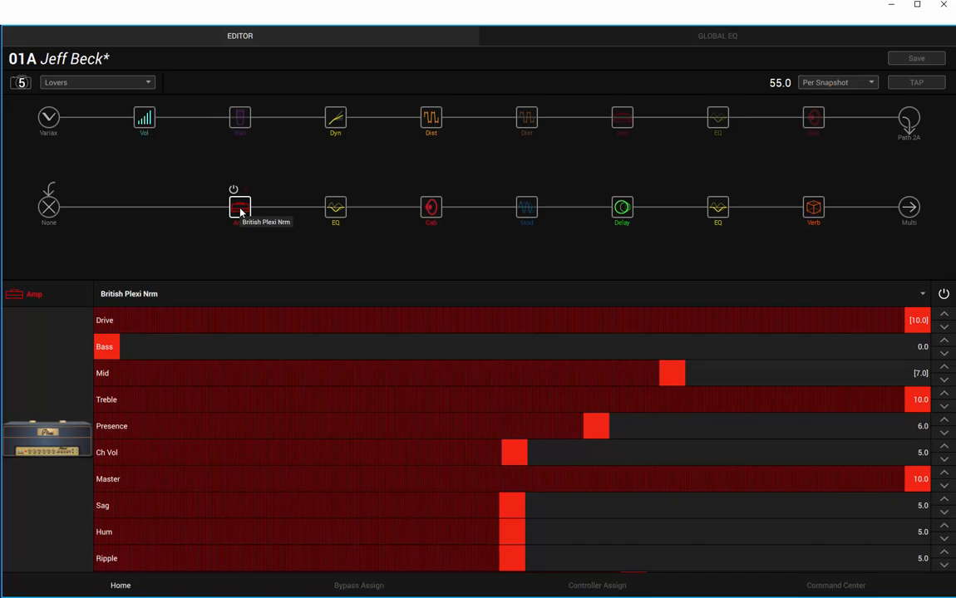
mouse_move(431, 206)
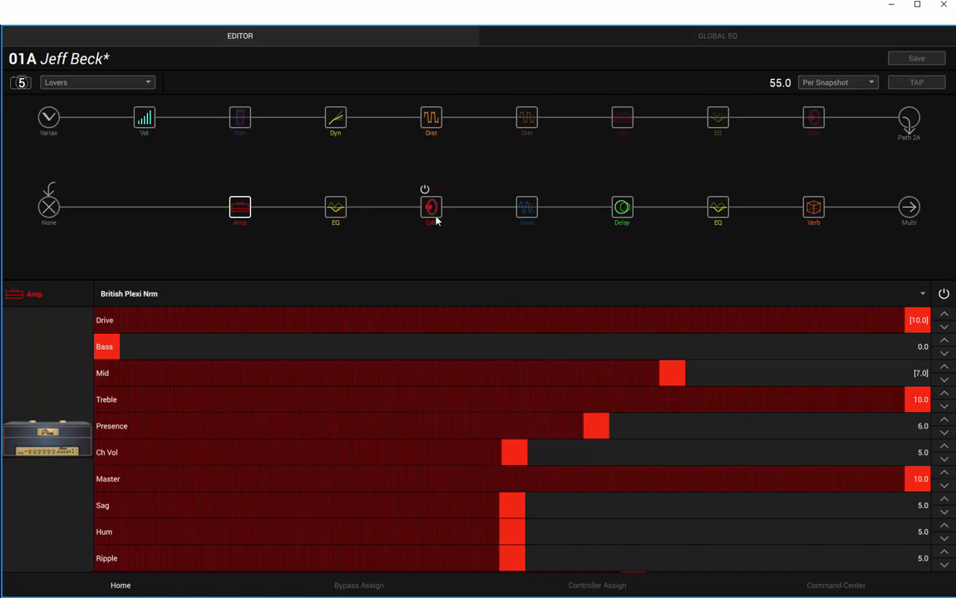
Review the Simple Delay and Cave reverb settings, then return to the Variax input
left_click(622, 208)
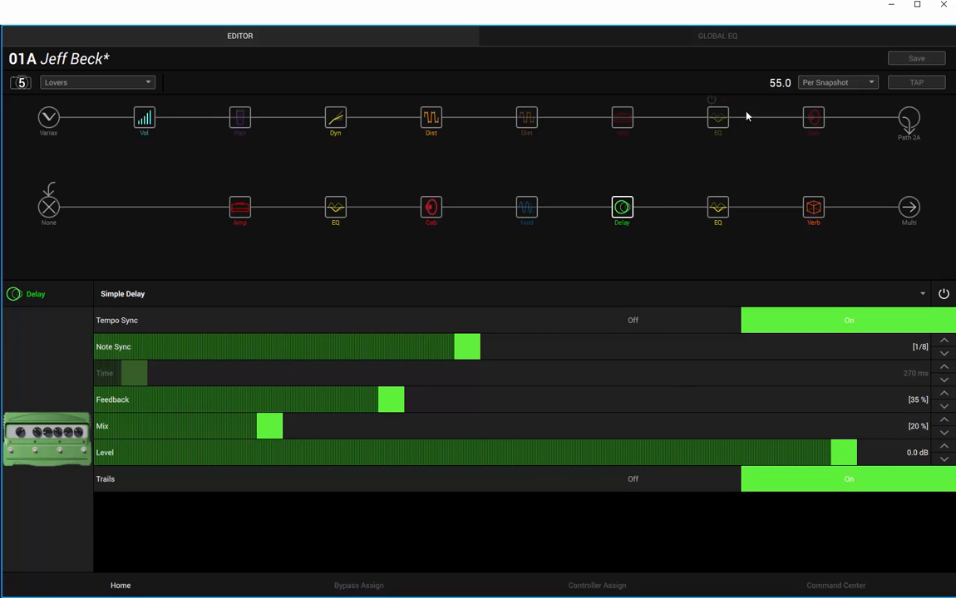
mouse_move(741, 216)
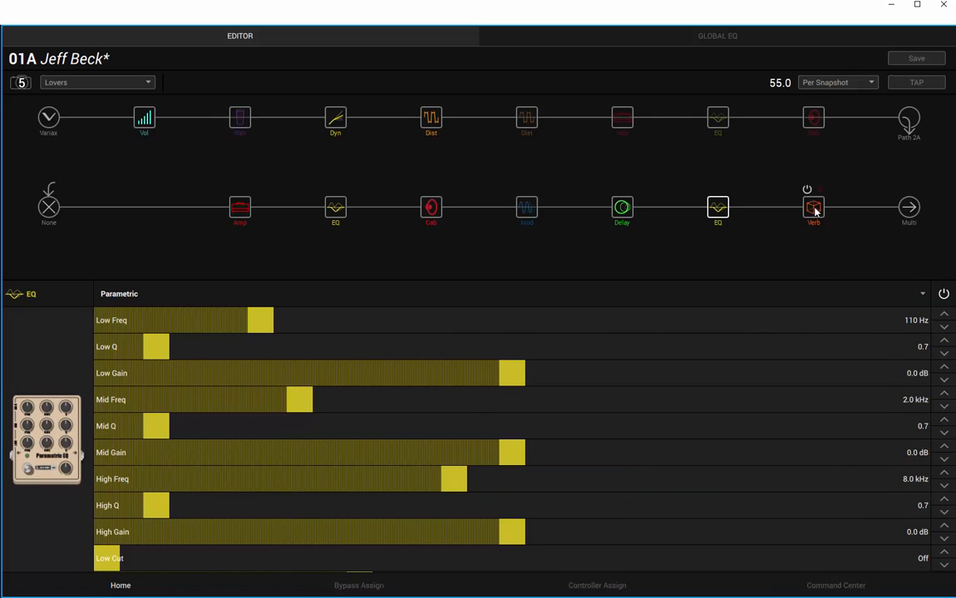
left_click(812, 206)
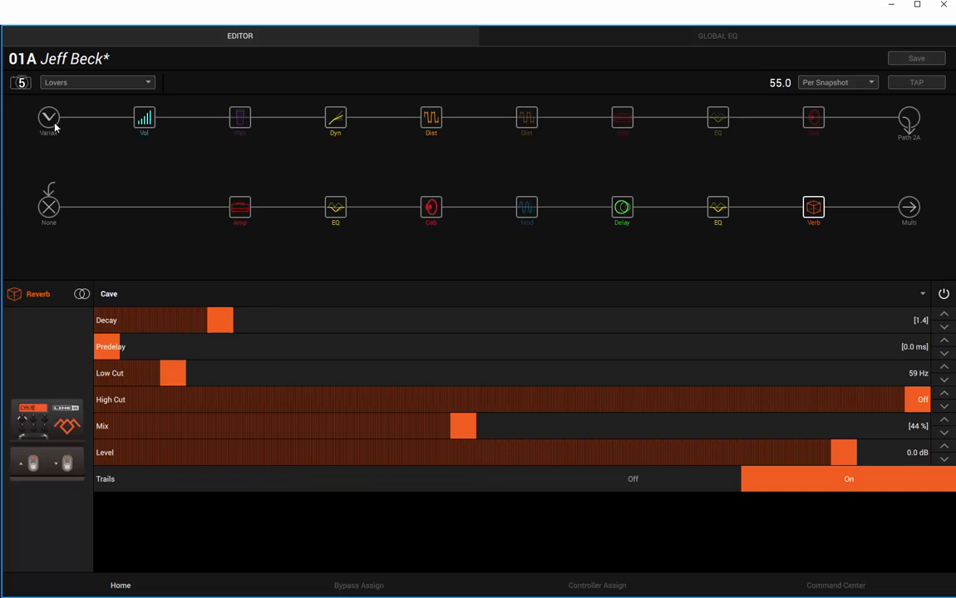
left_click(48, 116)
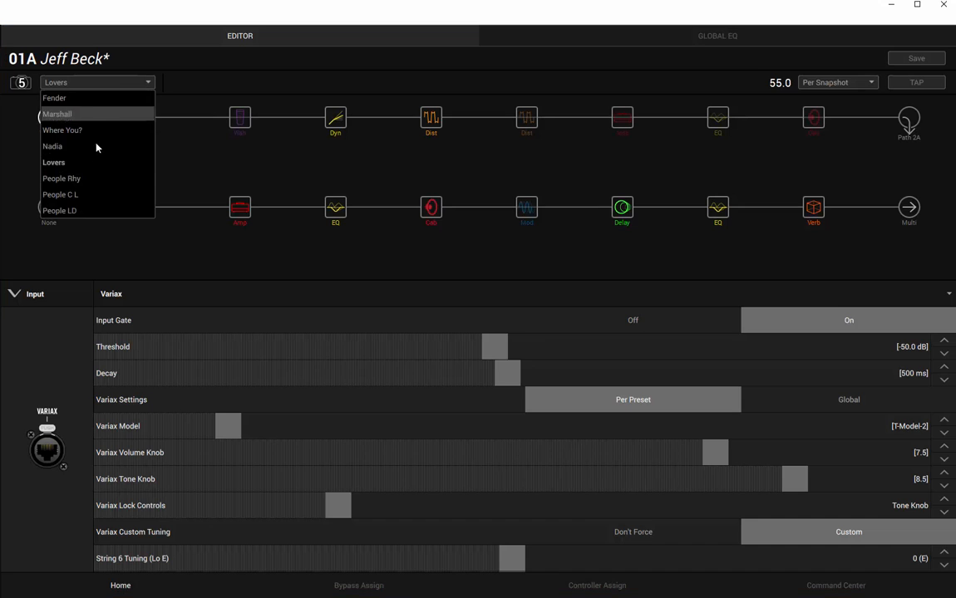
Activate the People Rhy snapshot, Variax Spank-1 with a -60 dB gate threshold at tempo 72
left_click(61, 178)
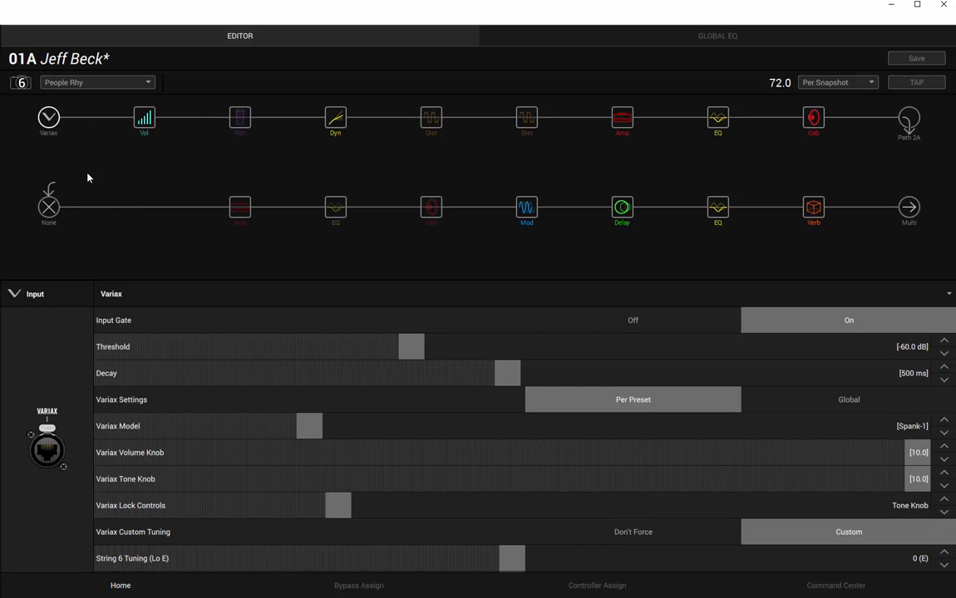
mouse_move(372, 462)
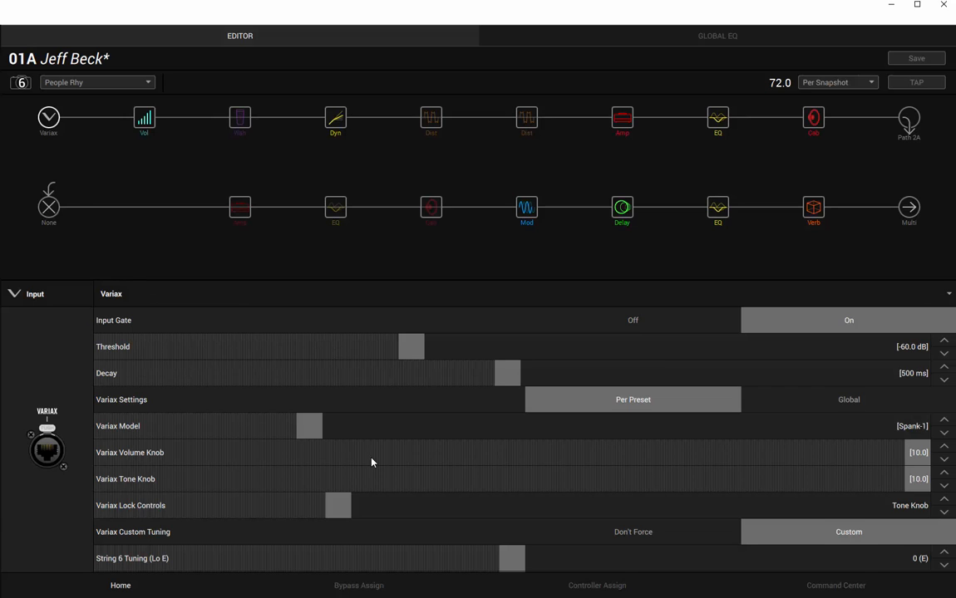
mouse_move(394, 442)
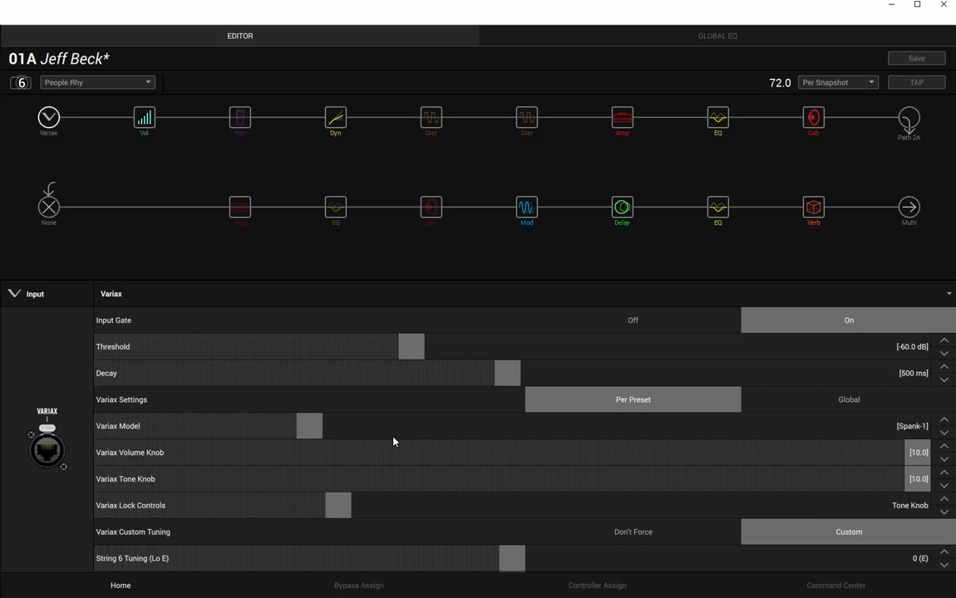
mouse_move(357, 208)
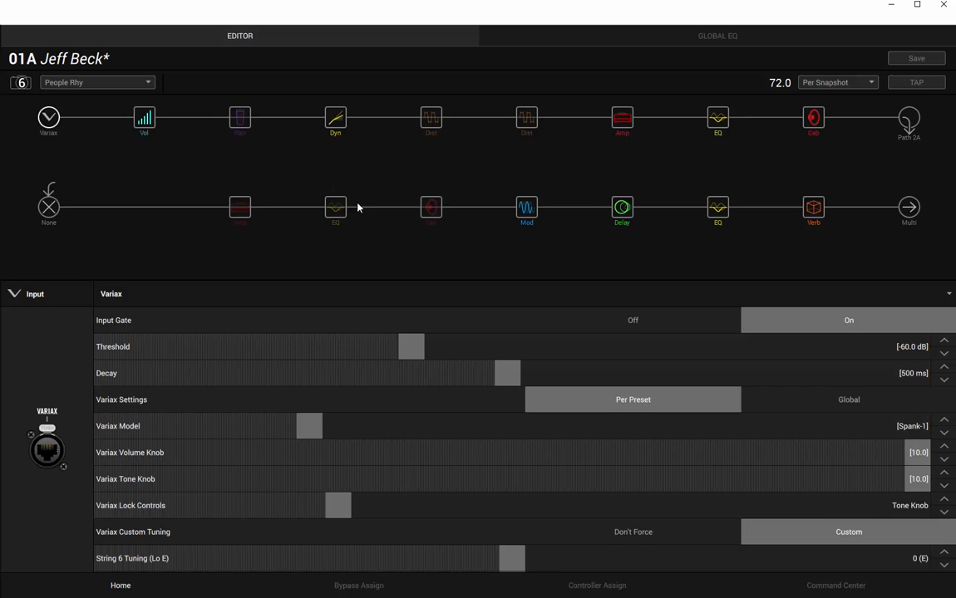
Review the Red Squeeze compressor, amp and parametric EQ settings in People Rhy
left_click(335, 119)
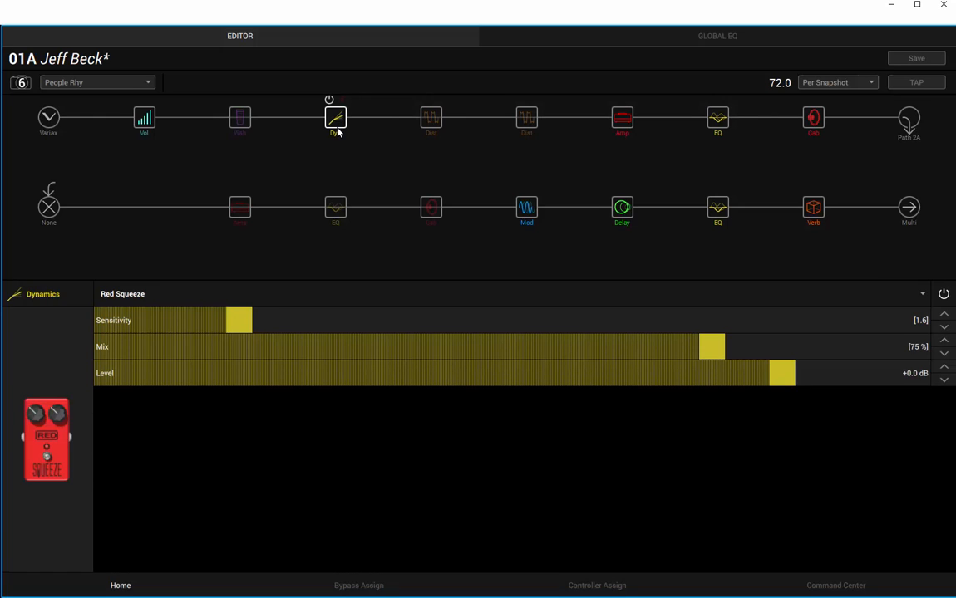
mouse_move(335, 120)
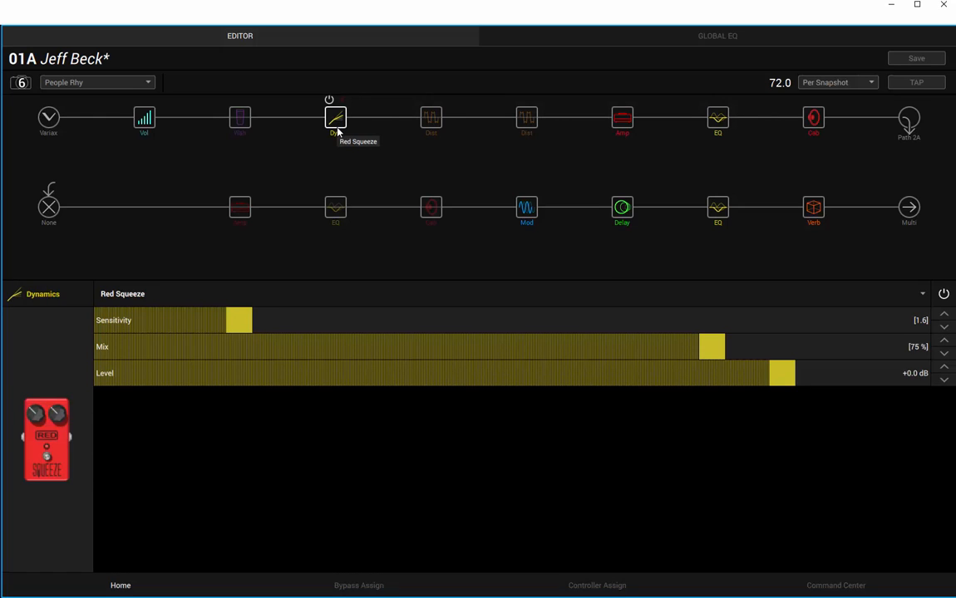
mouse_move(698, 95)
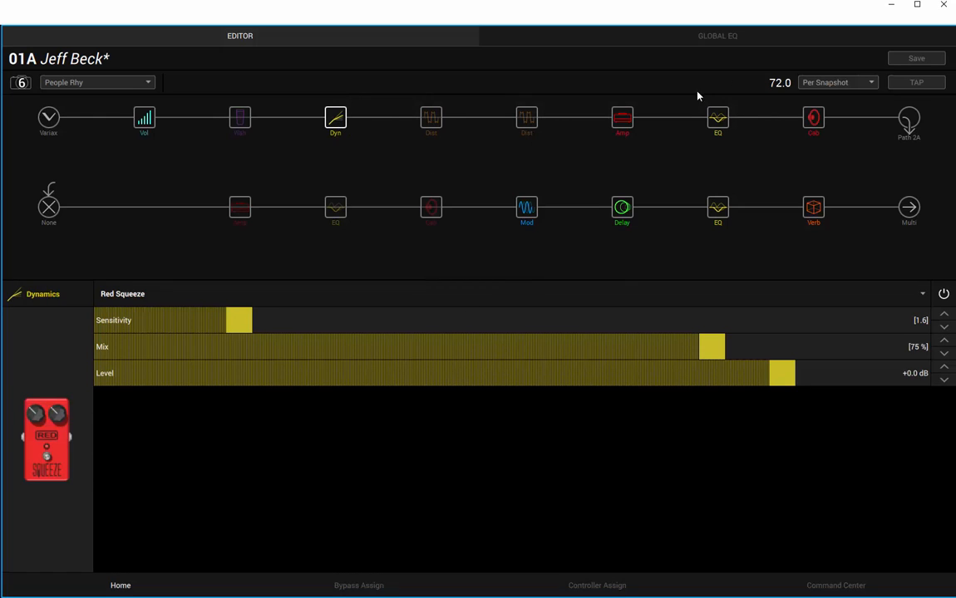
left_click(621, 117)
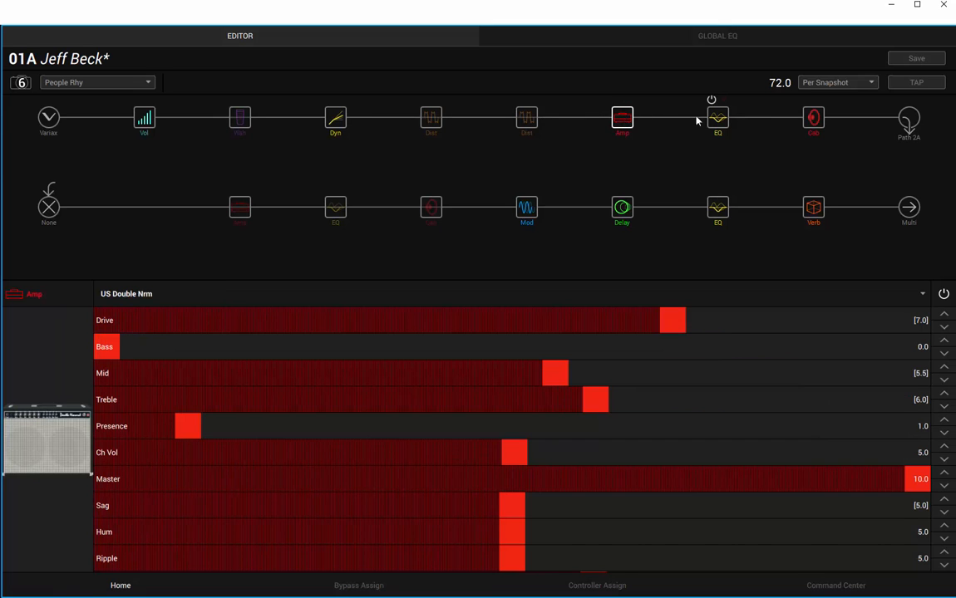
left_click(718, 116)
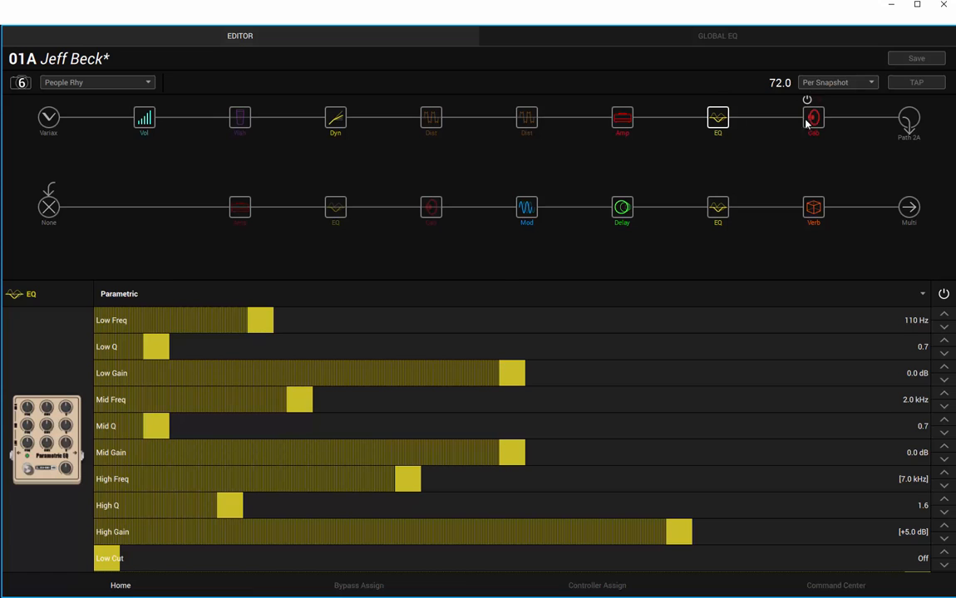
Review the PlastiChorus, Simple Delay, Cave reverb and Variax input settings
left_click(525, 206)
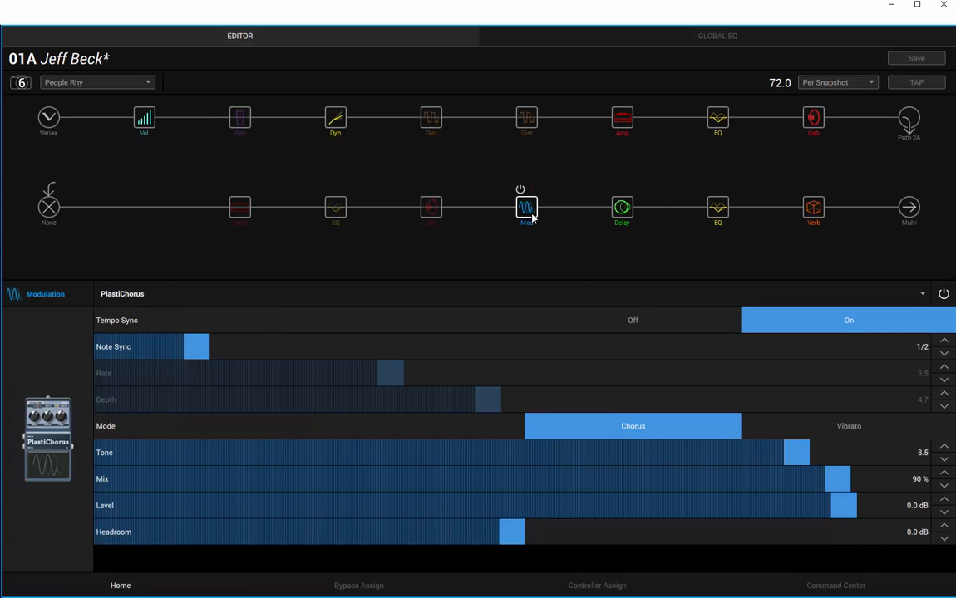
mouse_move(526, 207)
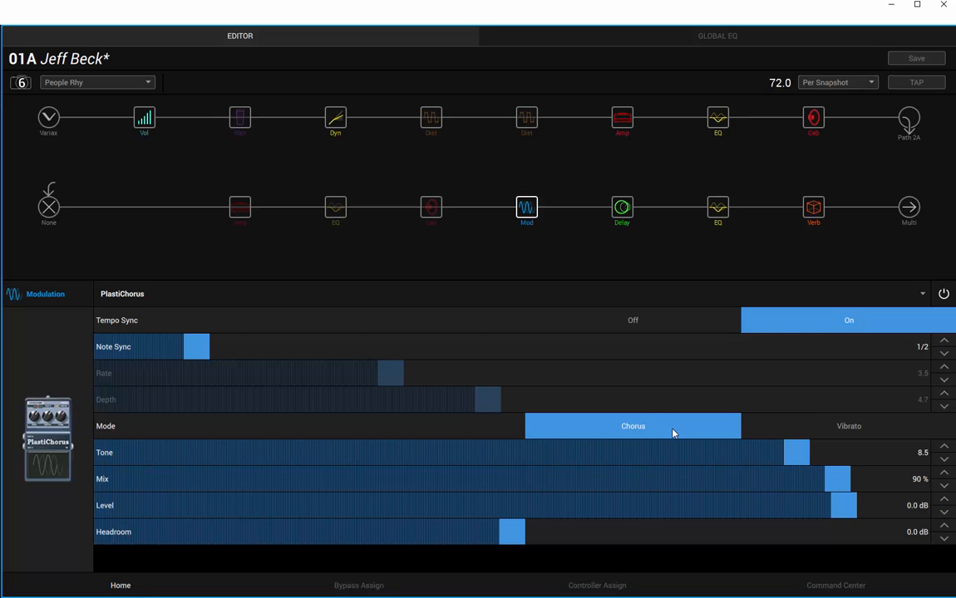
mouse_move(736, 472)
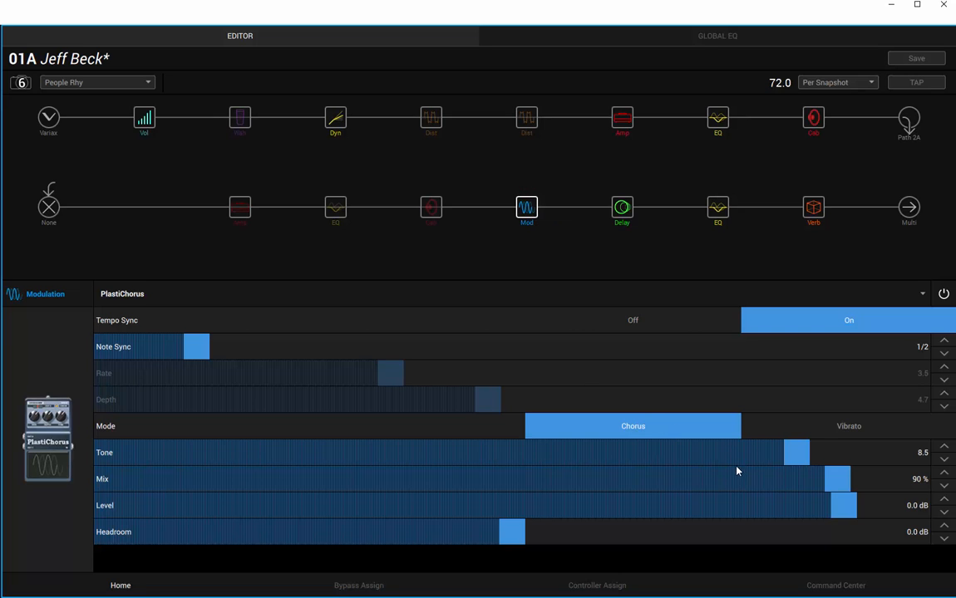
left_click(621, 206)
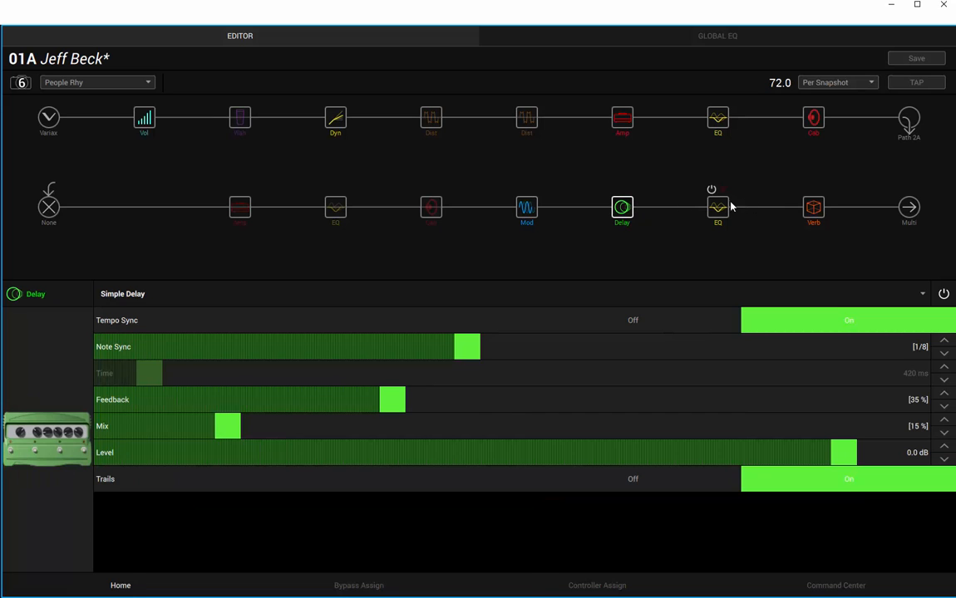
left_click(813, 206)
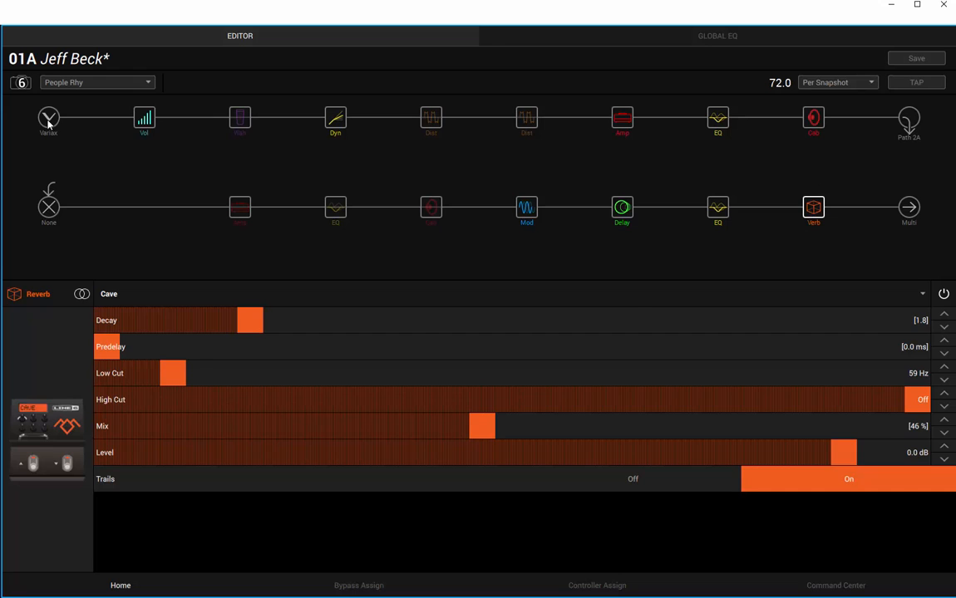
left_click(49, 120)
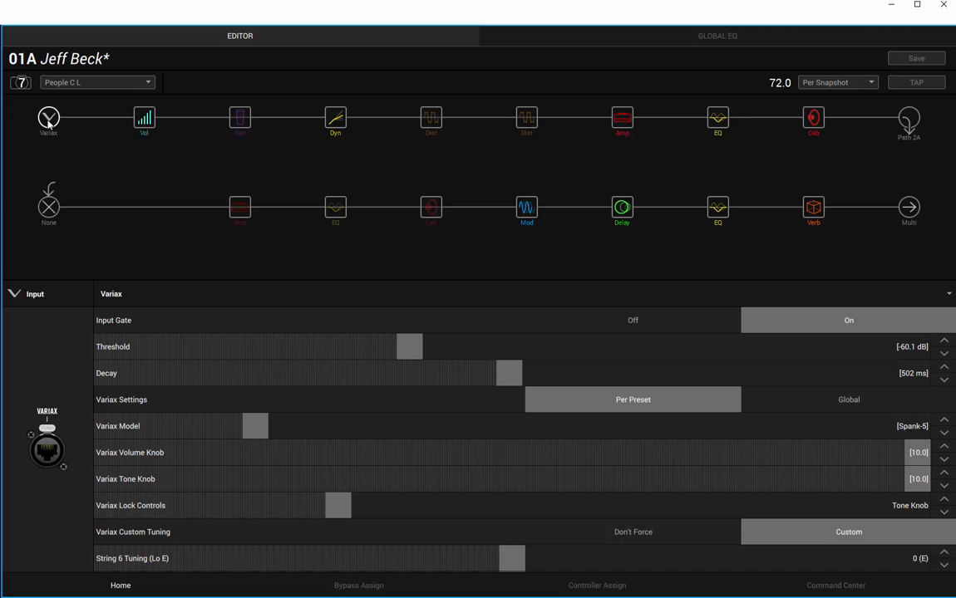
left_click(335, 116)
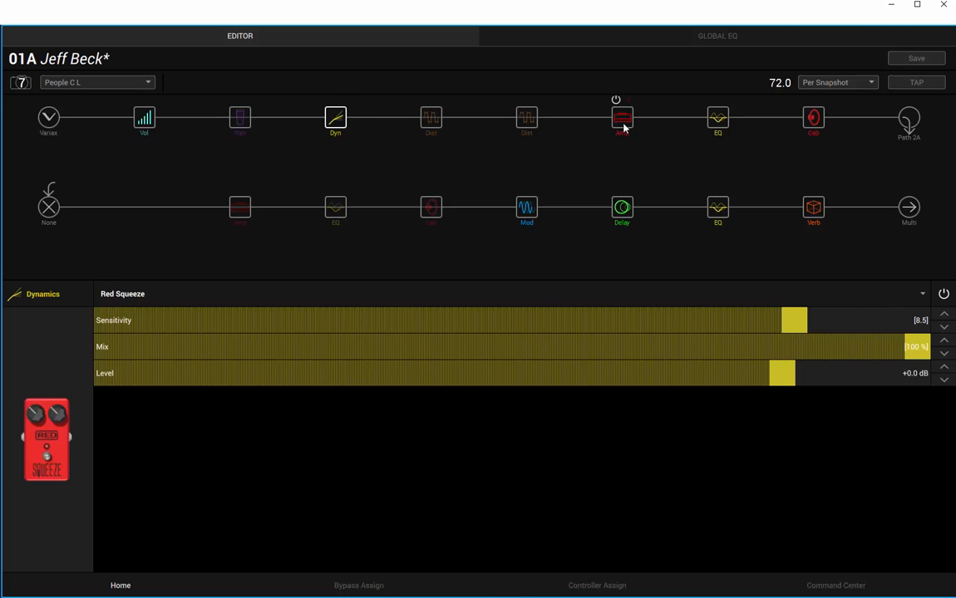
left_click(621, 120)
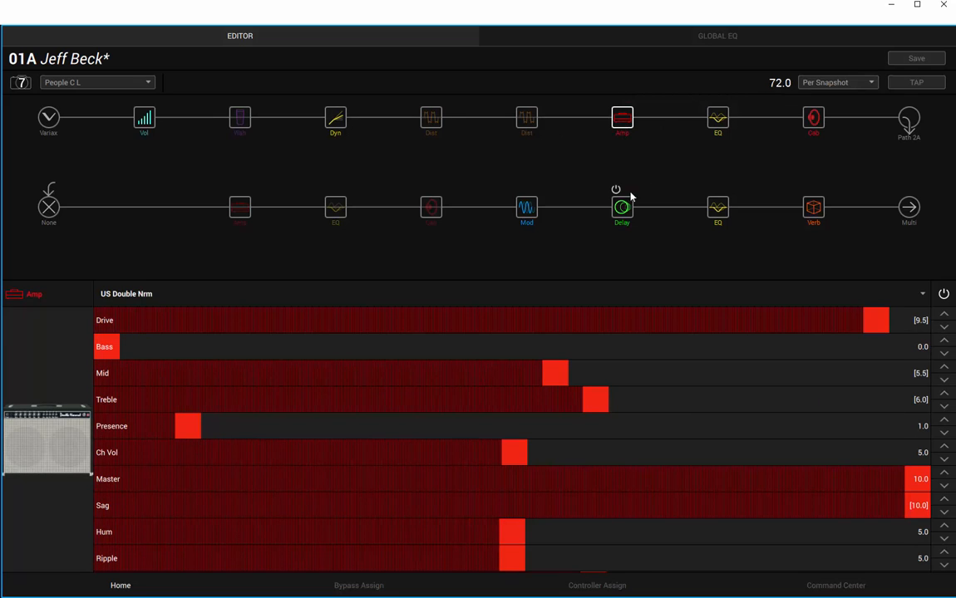
left_click(526, 206)
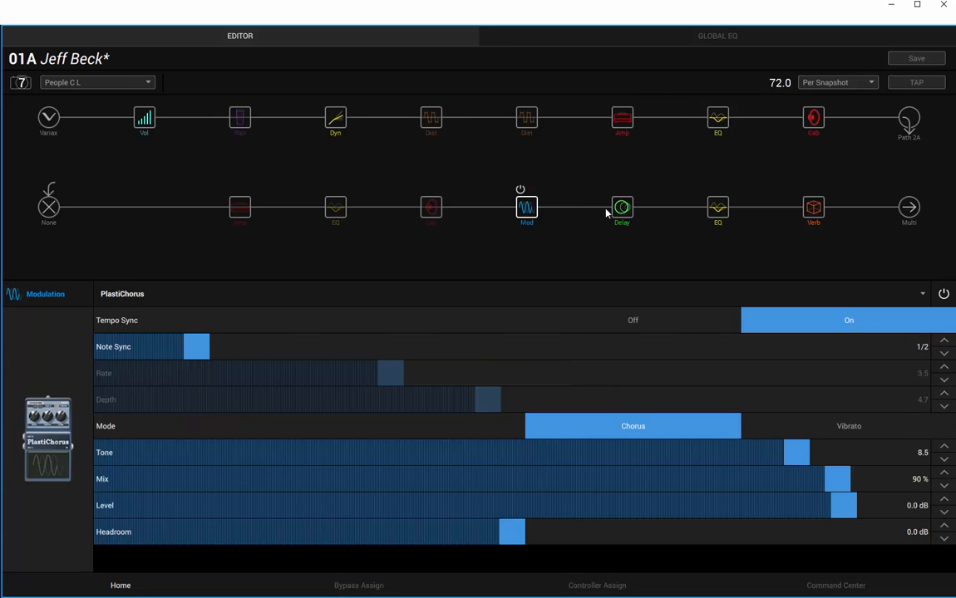
left_click(622, 206)
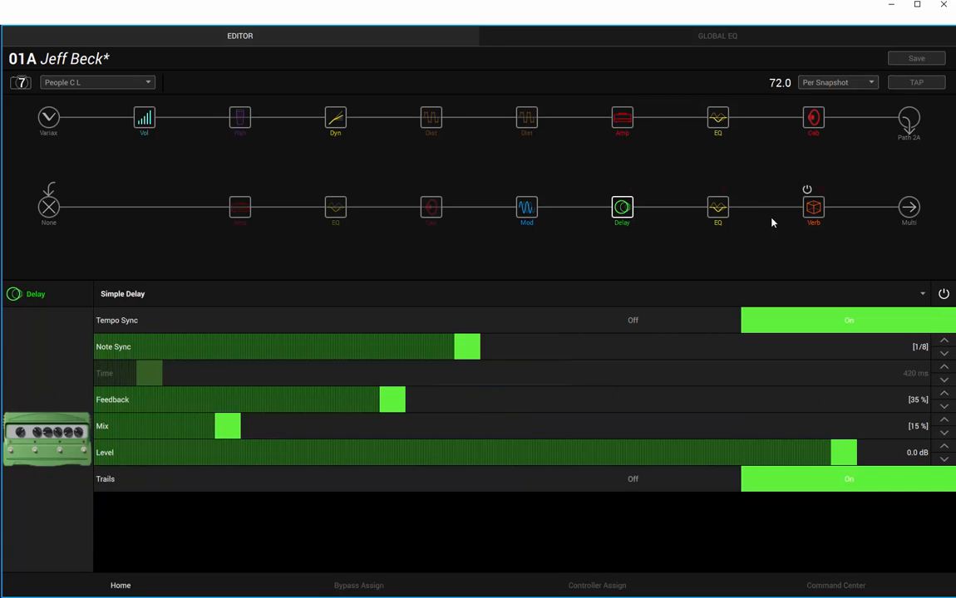
left_click(812, 206)
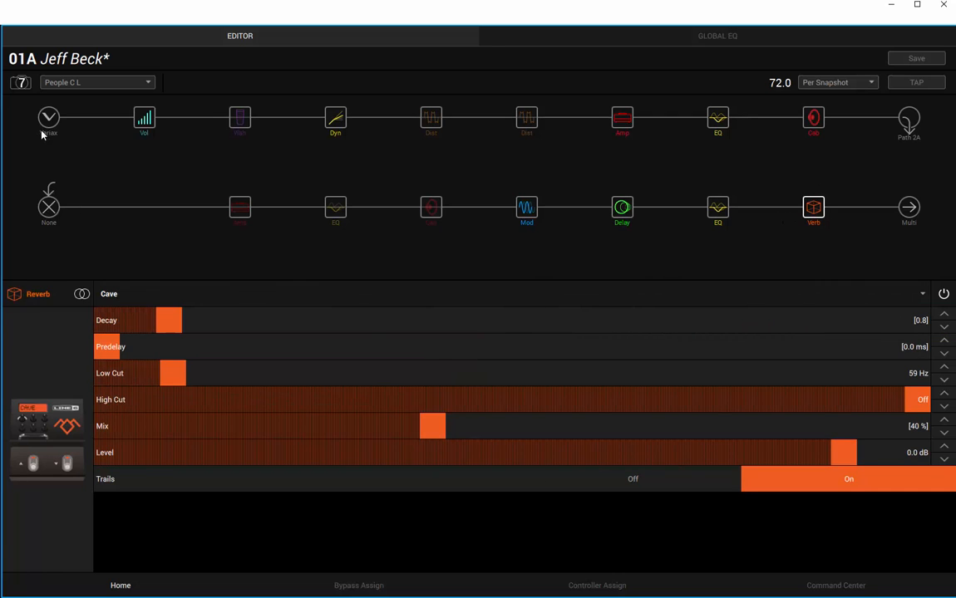
left_click(48, 118)
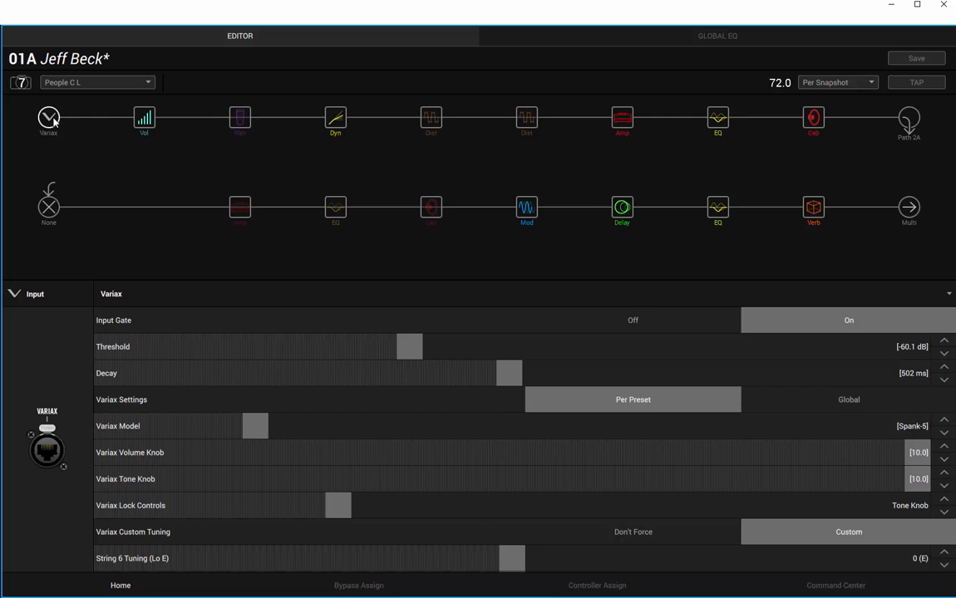
mouse_move(214, 168)
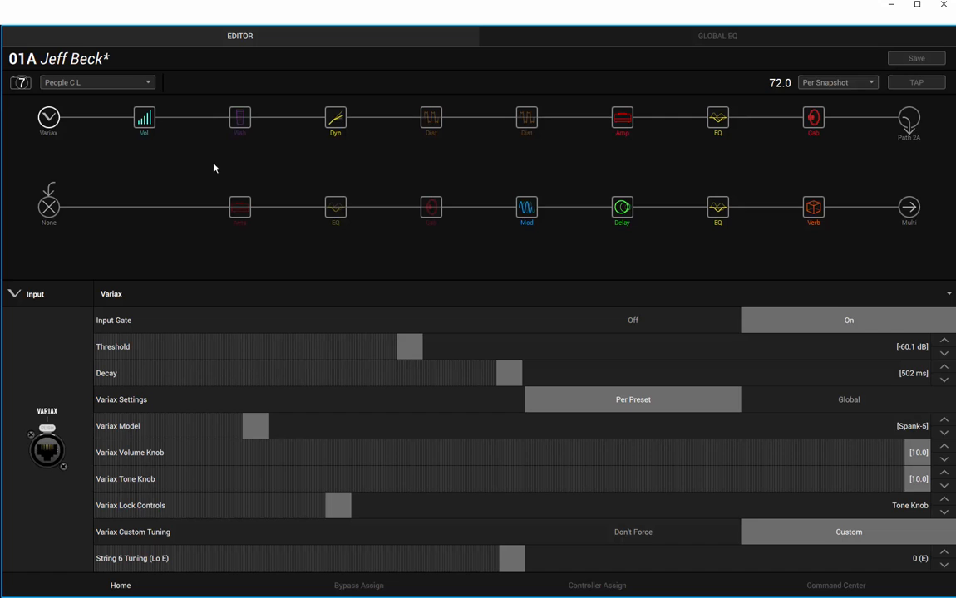
Switch to the People LD snapshot and raise its gate threshold to -40.2 dB
left_click(96, 83)
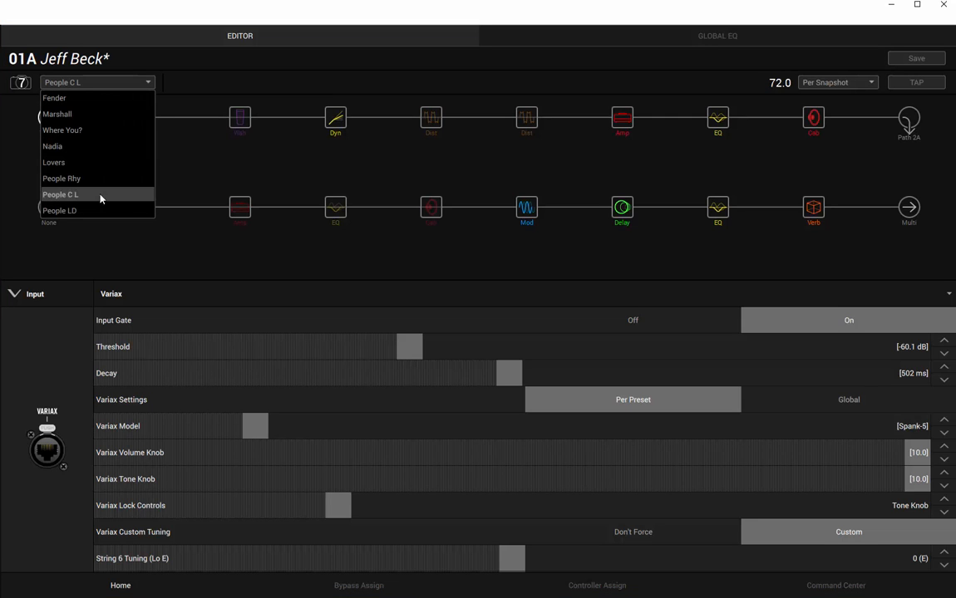
left_click(60, 210)
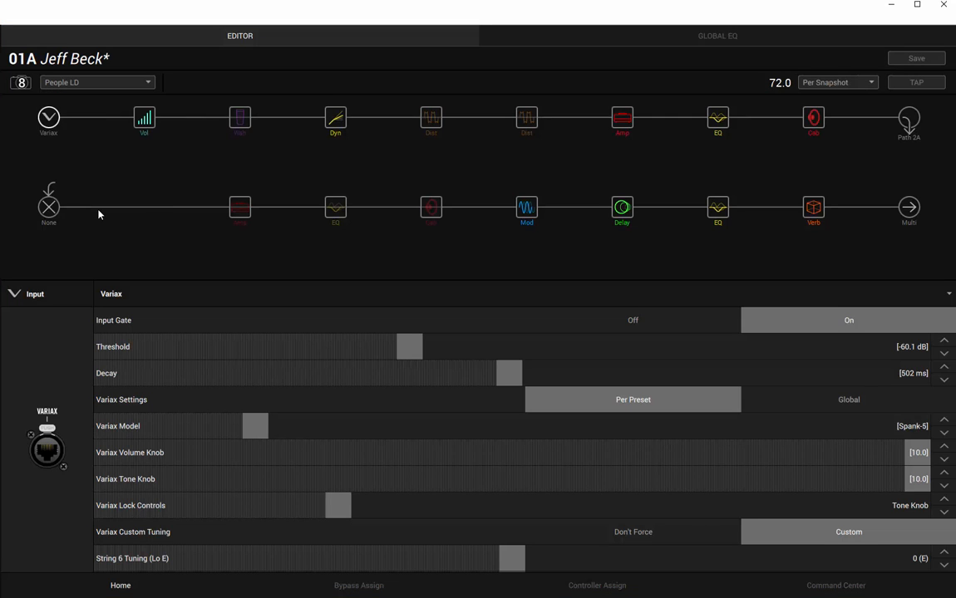
left_click_drag(409, 347, 579, 348)
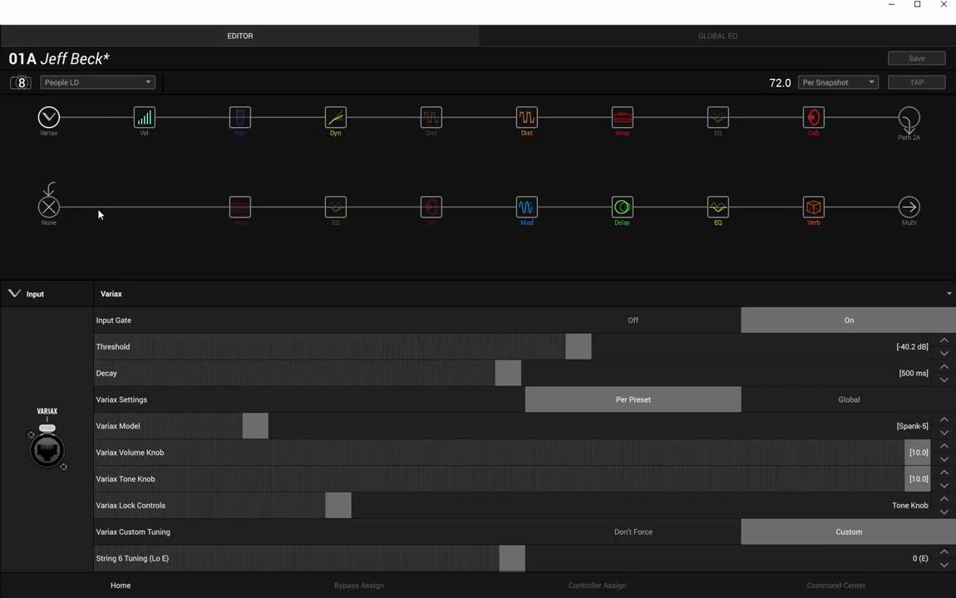
mouse_move(336, 120)
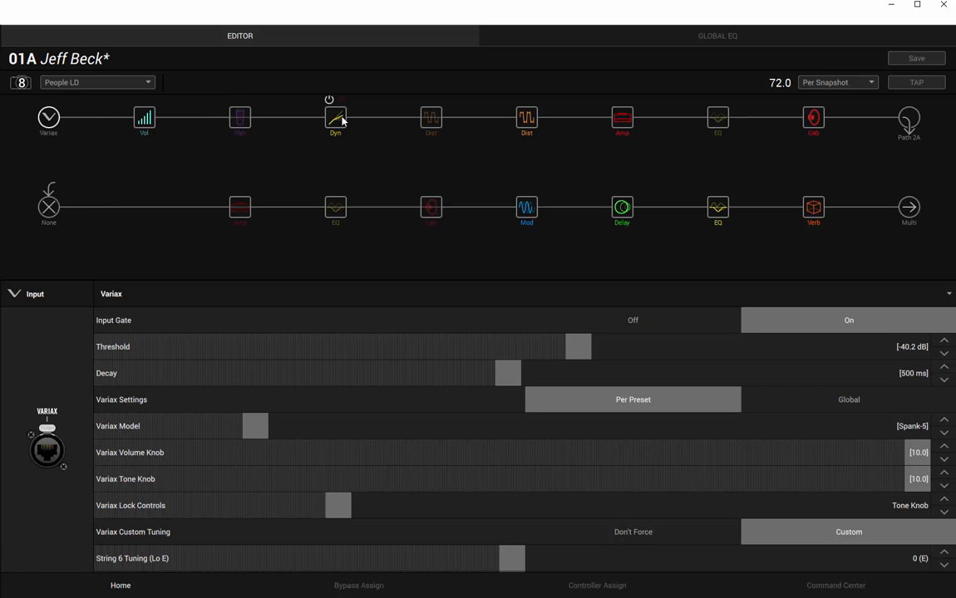
Review the Red Squeeze compressor and Vermin Dist settings in People LD
left_click(335, 117)
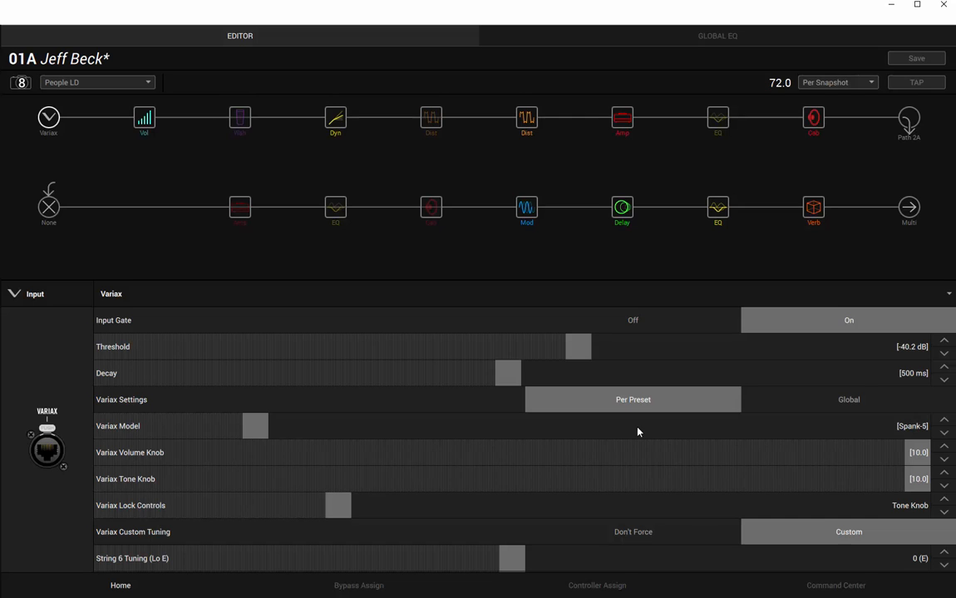
left_click(335, 118)
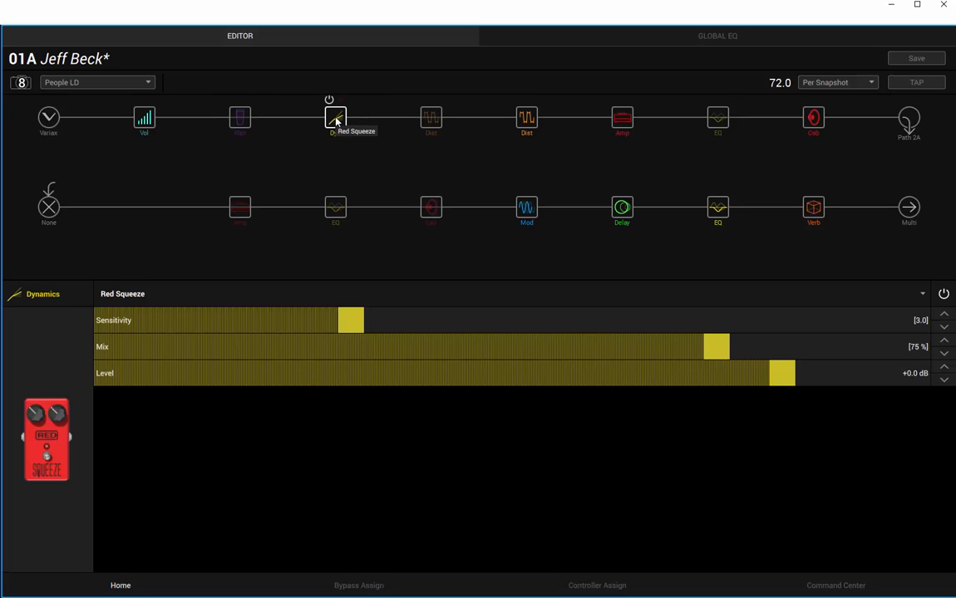
left_click(525, 116)
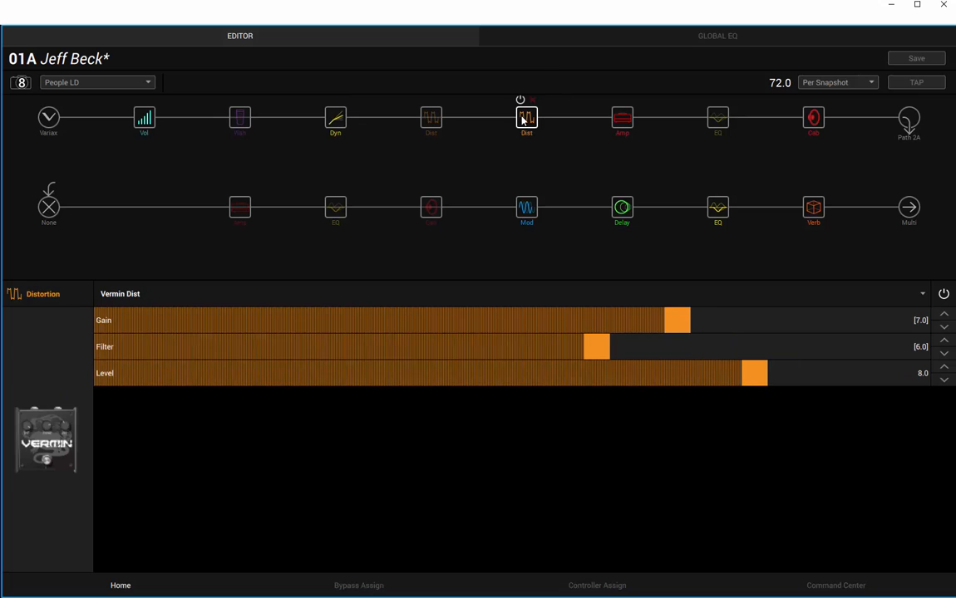
mouse_move(525, 119)
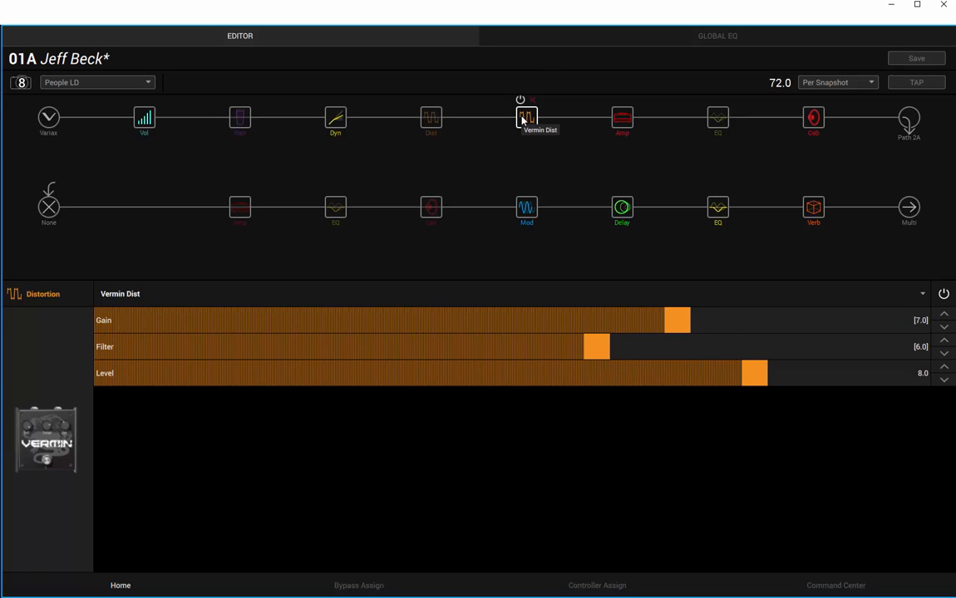